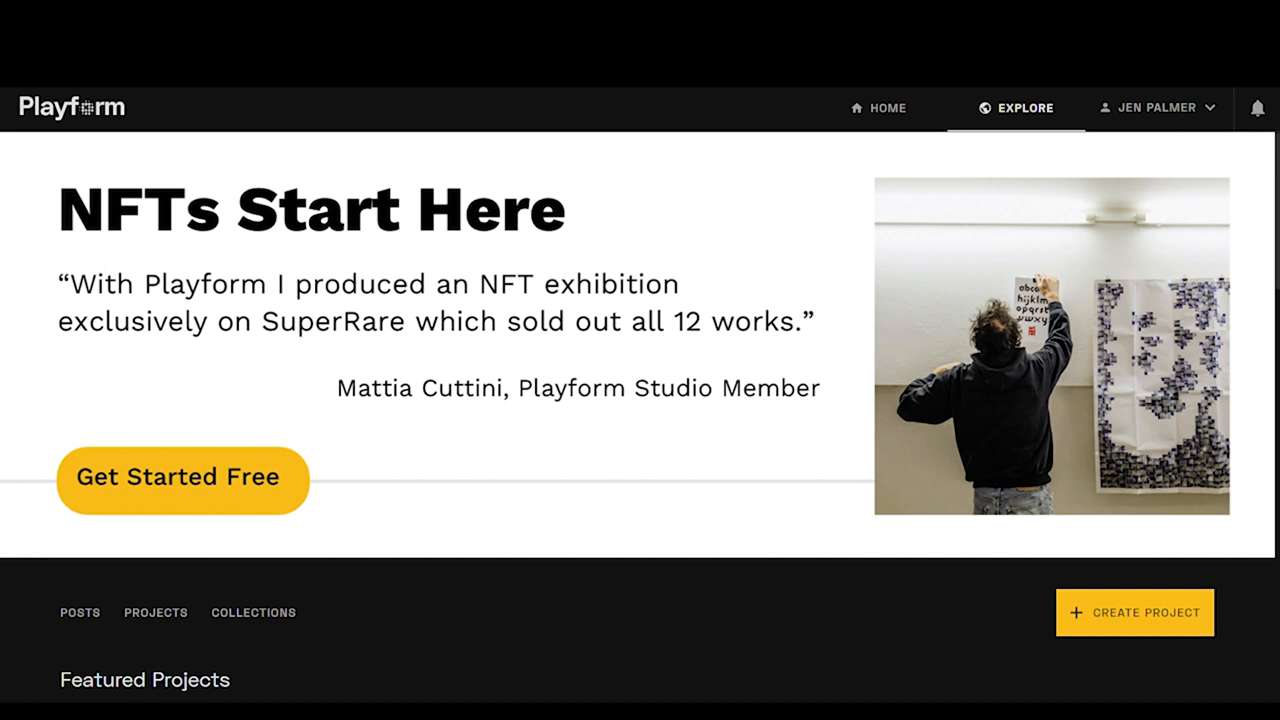
pyautogui.moveTo(350, 99)
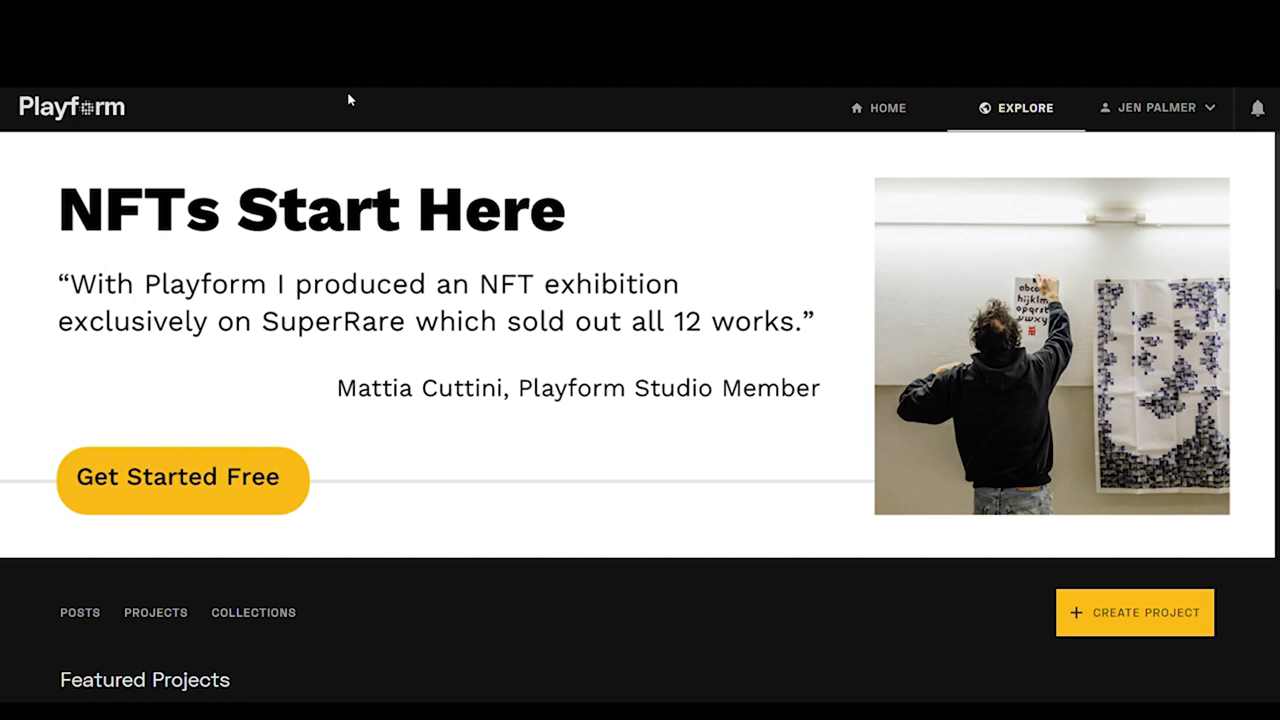
# Step: Scroll the Explore page past featured projects to the community Collections and Projects sections
pyautogui.scroll(-3)
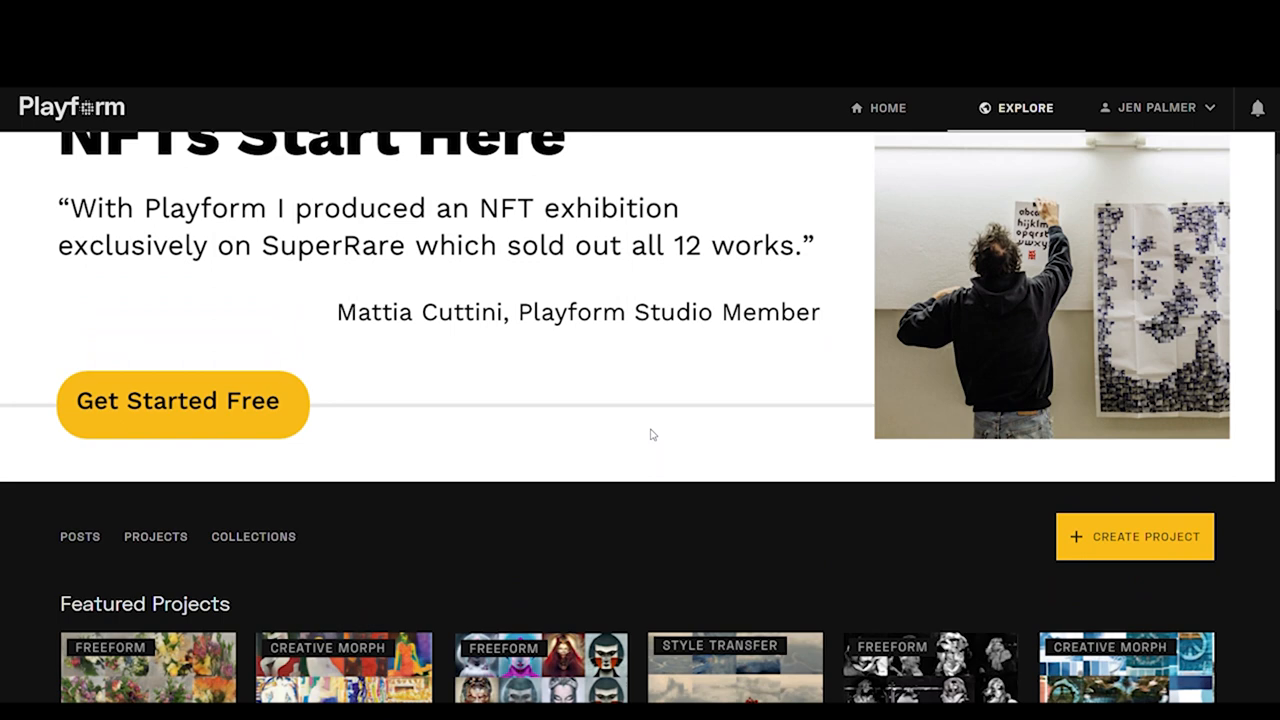
pyautogui.scroll(-3)
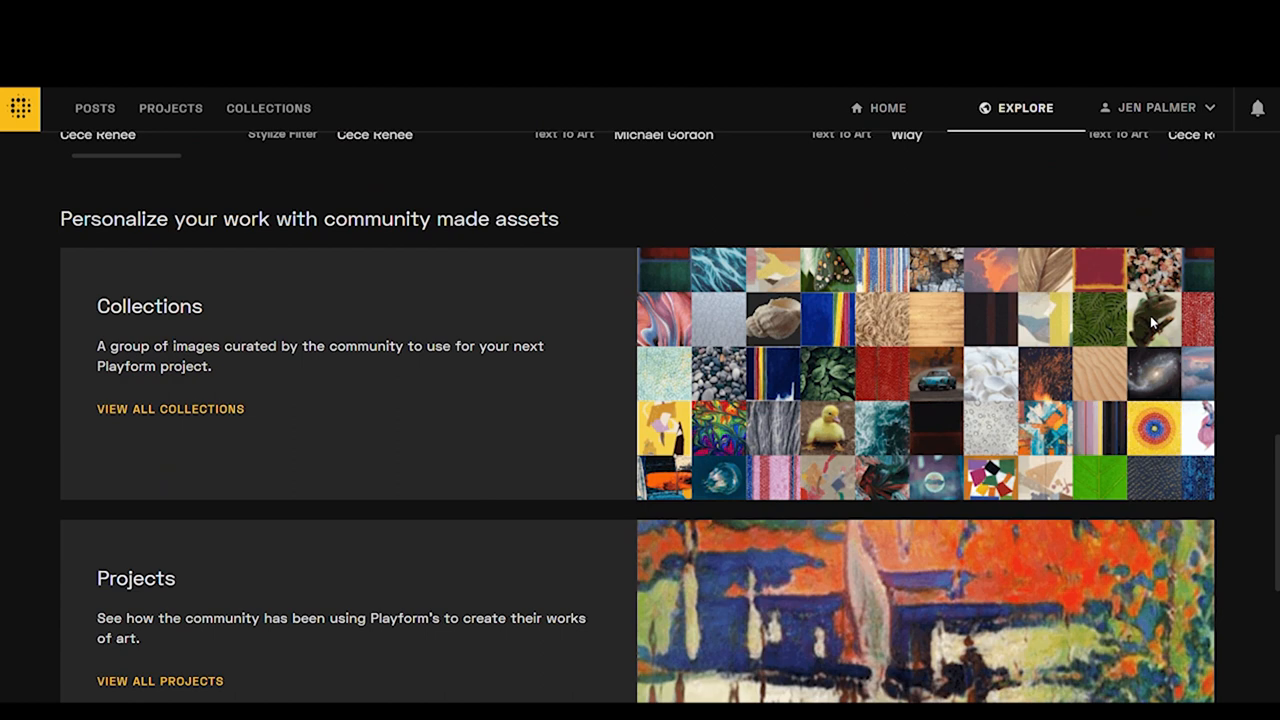
pyautogui.moveTo(850, 398)
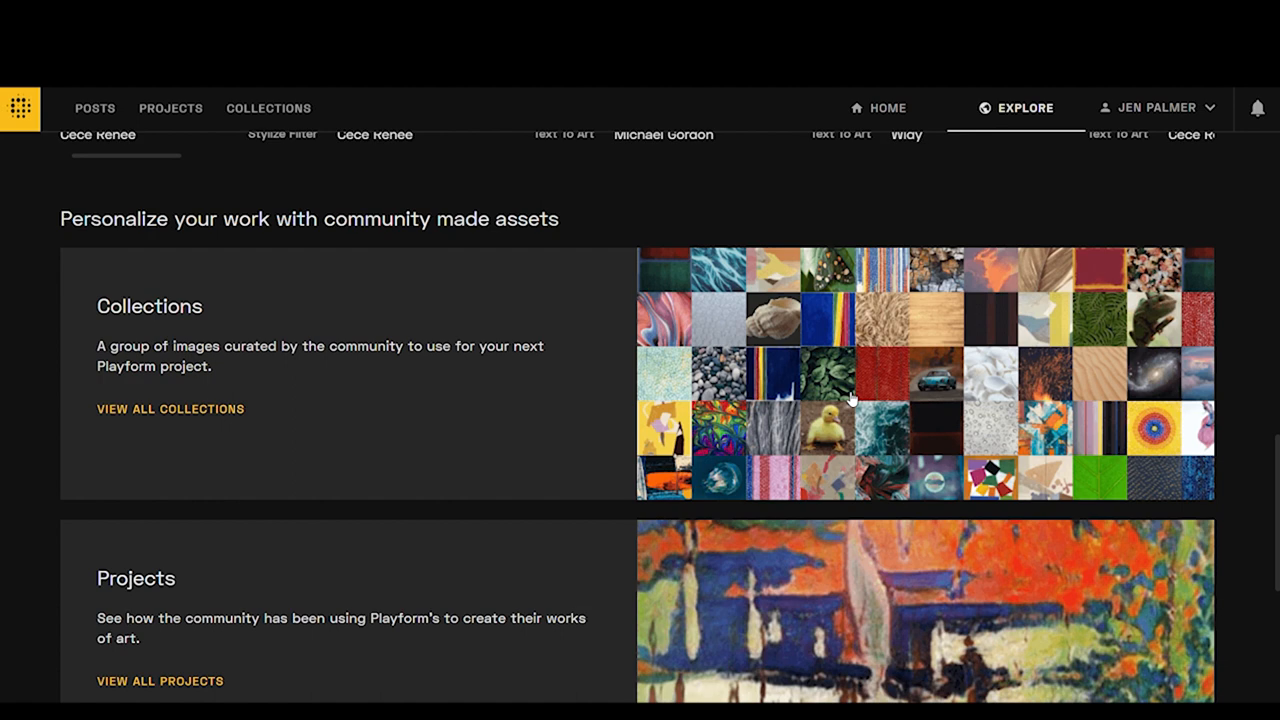
pyautogui.scroll(-3)
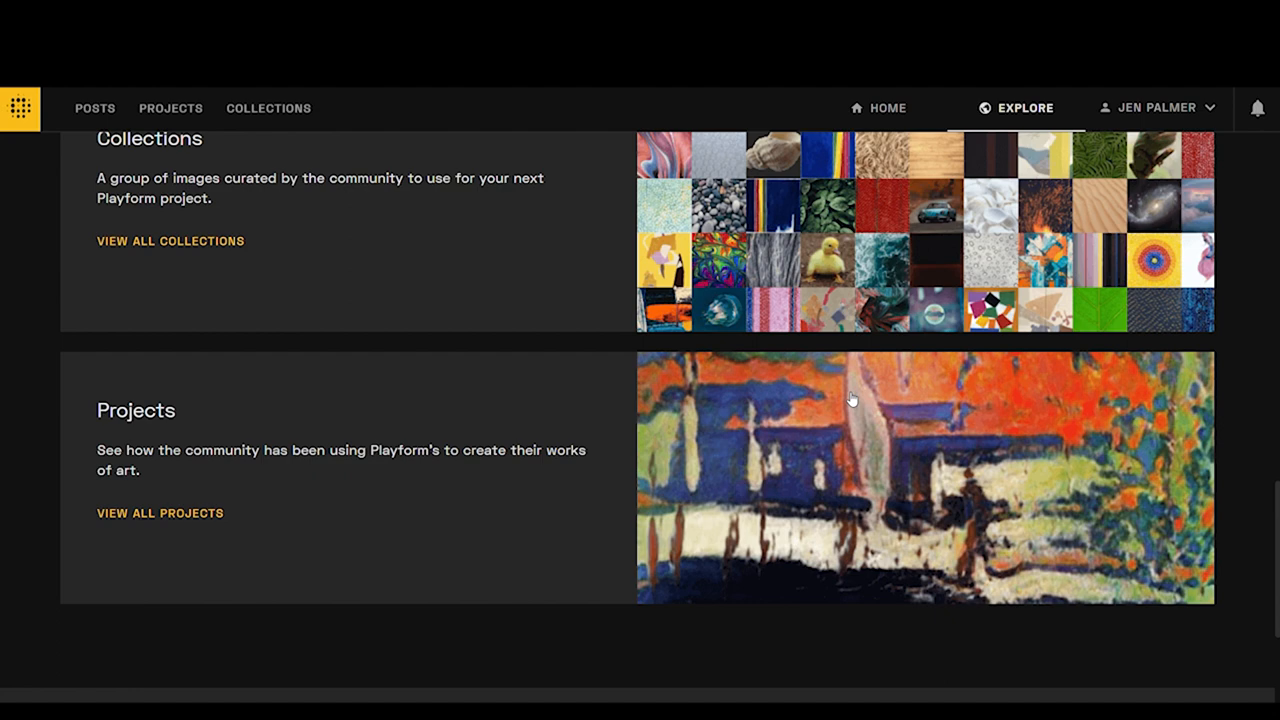
pyautogui.moveTo(549, 547)
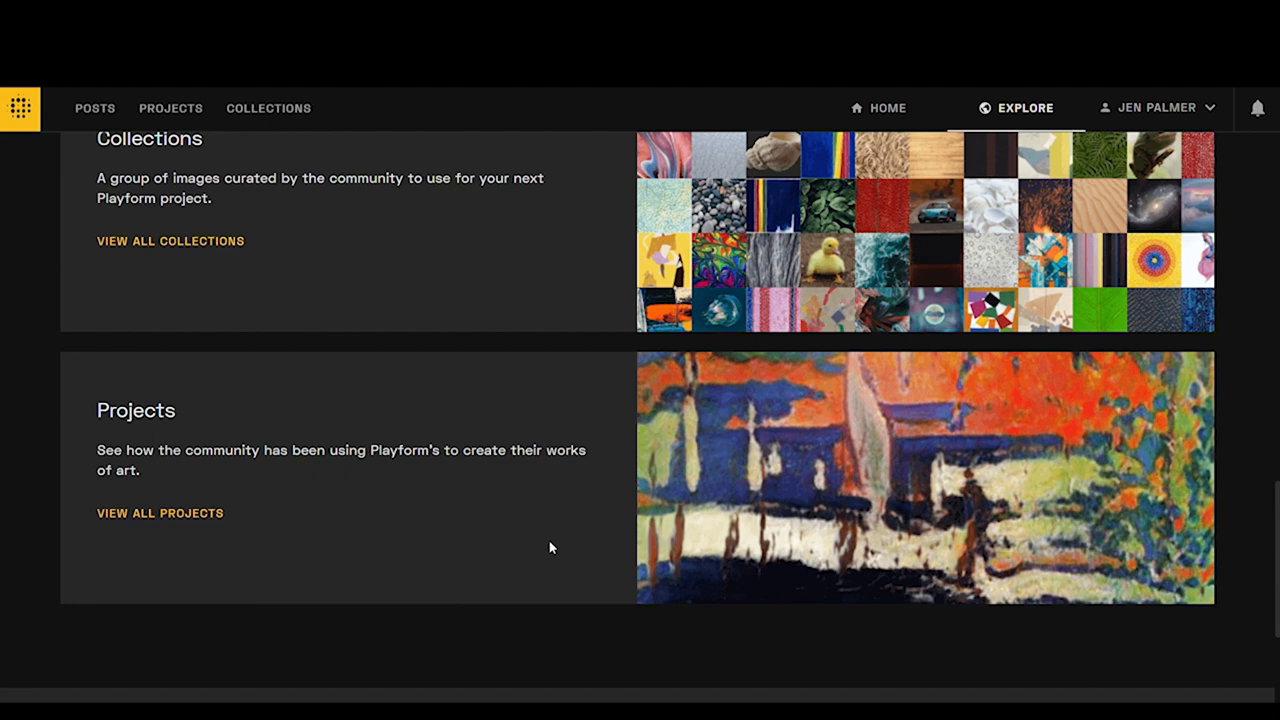
pyautogui.moveTo(780, 478)
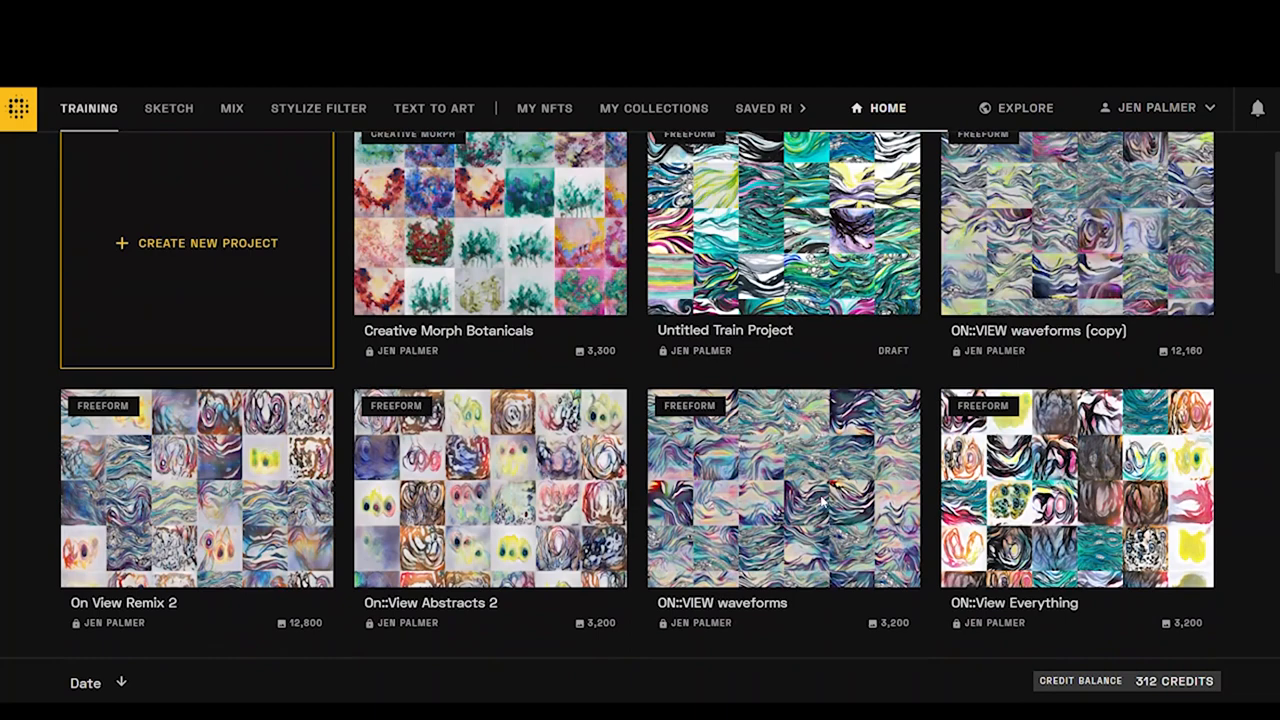
# Step: Start a new project and scroll down toward the Train a Model options
pyautogui.click(196, 243)
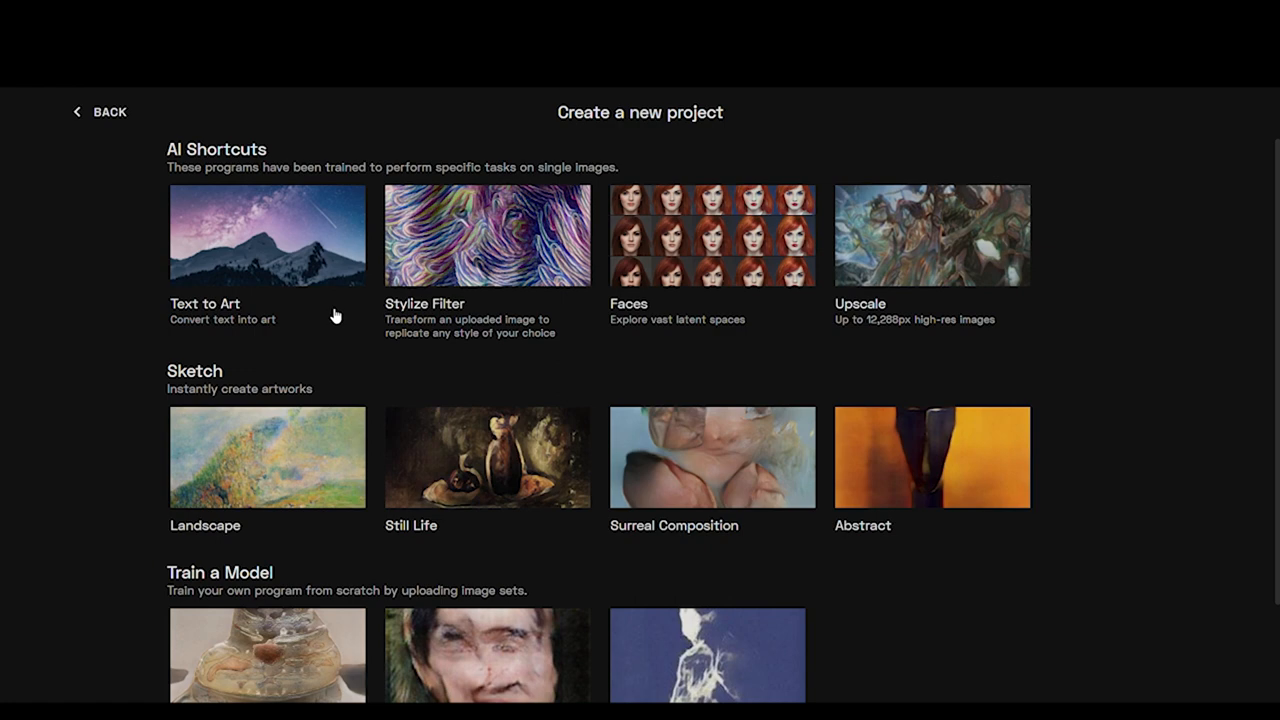
pyautogui.scroll(-3)
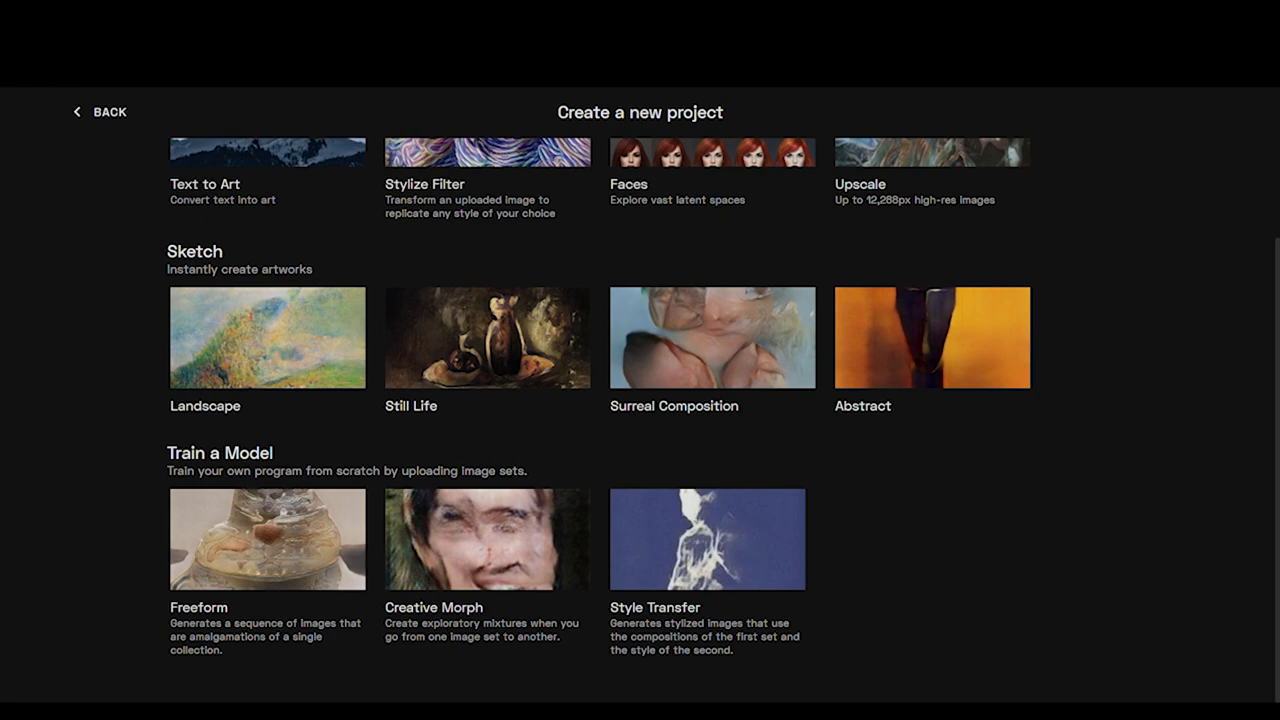
pyautogui.moveTo(840, 478)
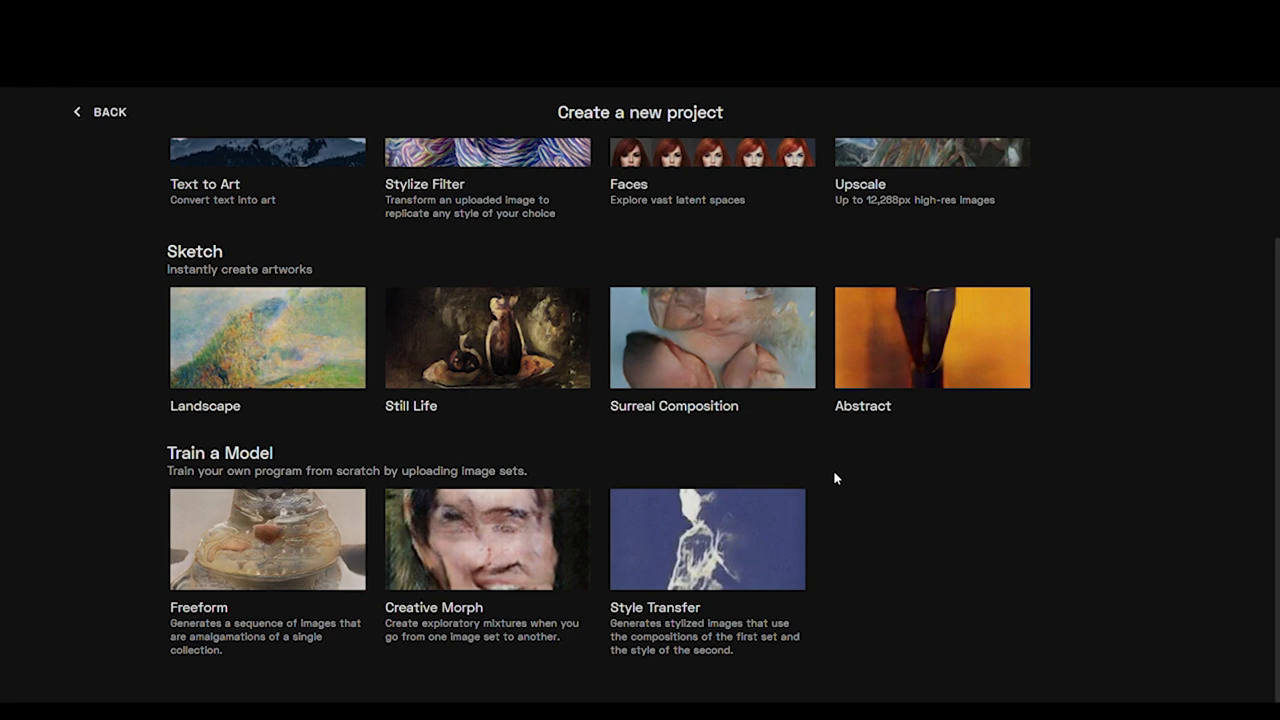
pyautogui.moveTo(260, 620)
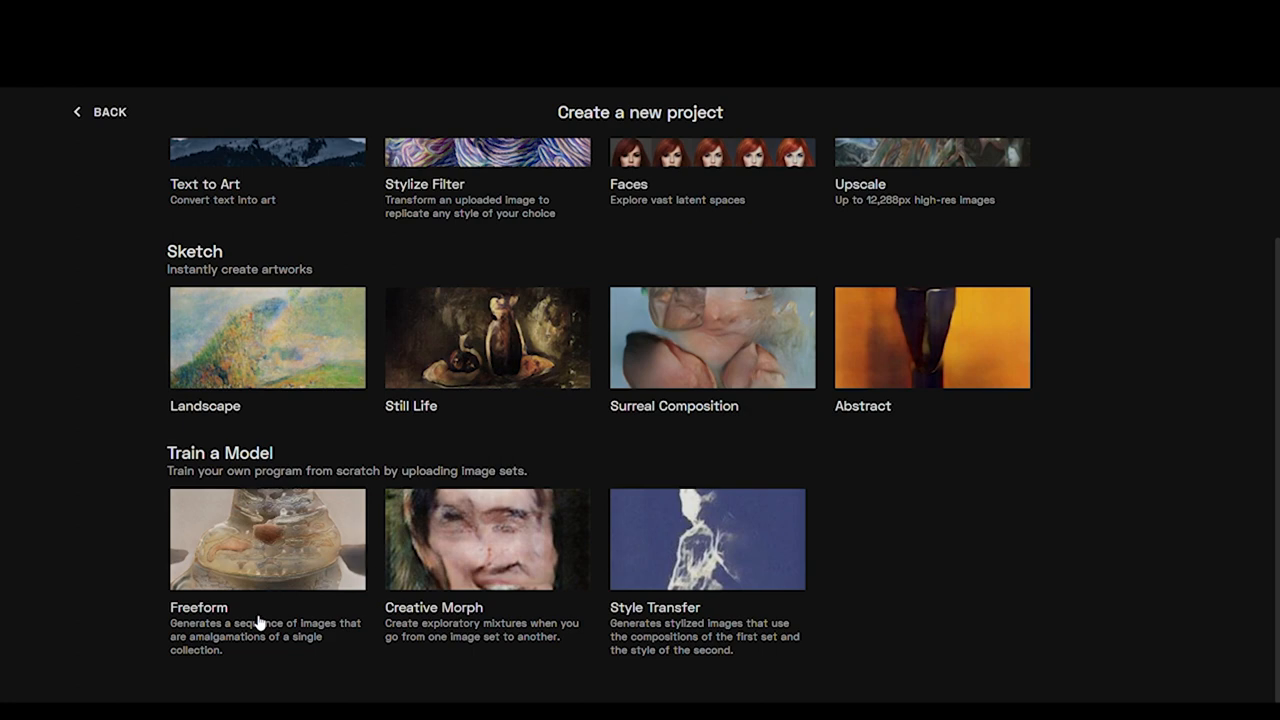
pyautogui.moveTo(324, 673)
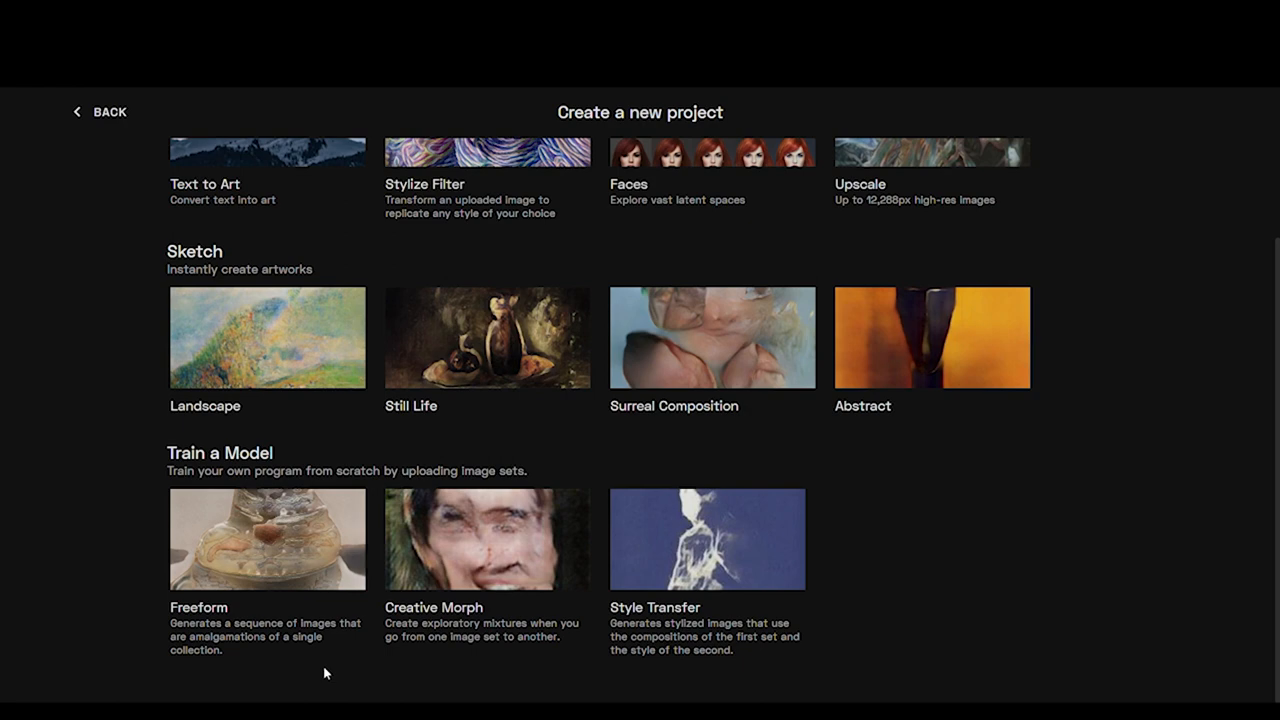
pyautogui.moveTo(1106, 591)
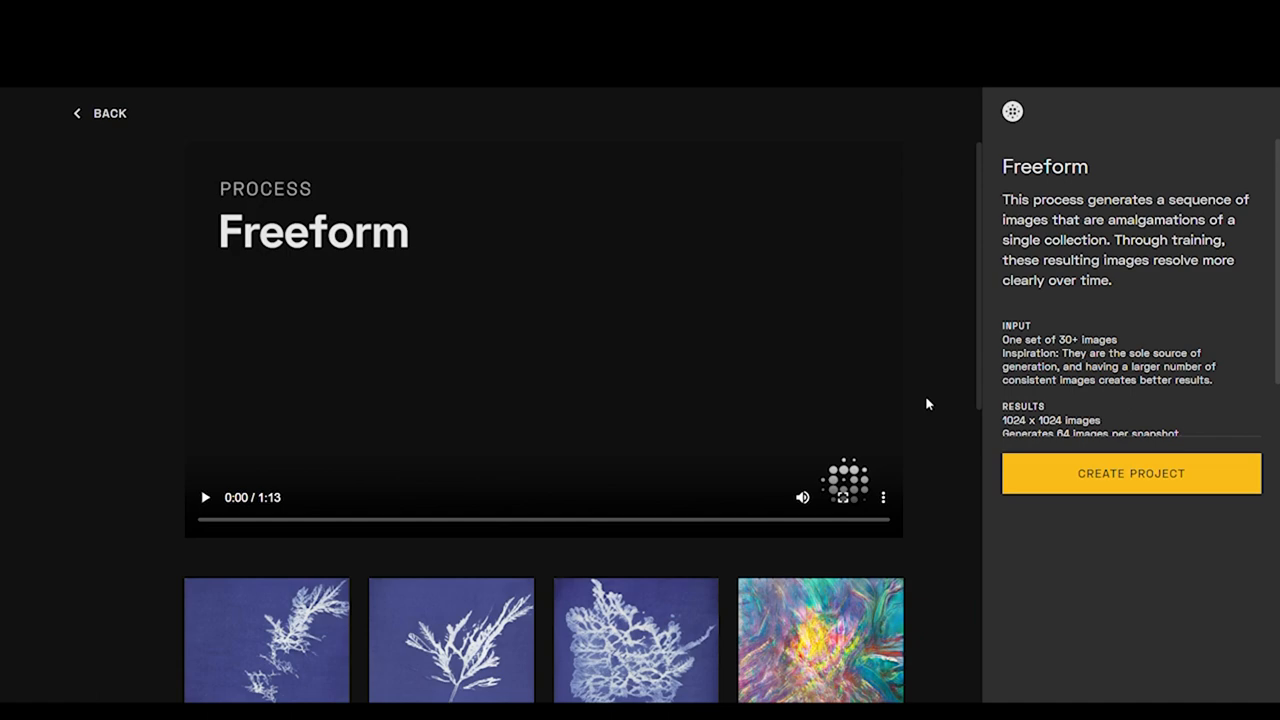
pyautogui.scroll(-3)
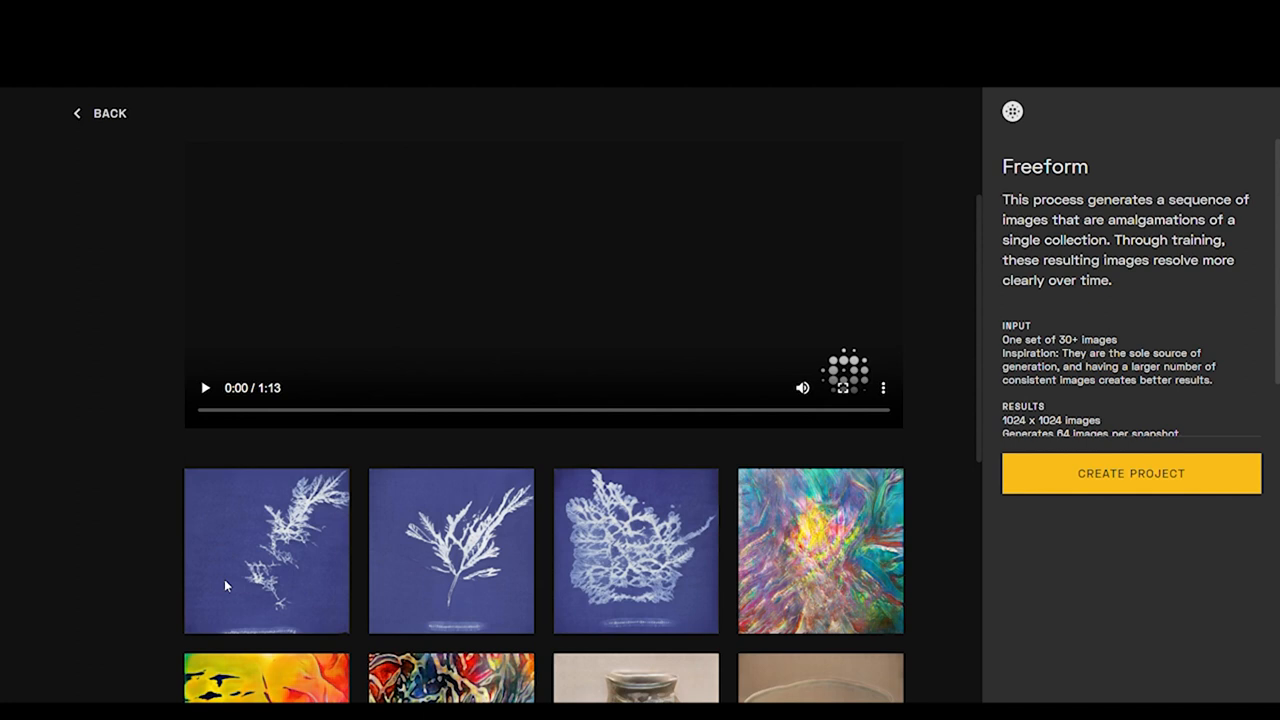
pyautogui.moveTo(798, 446)
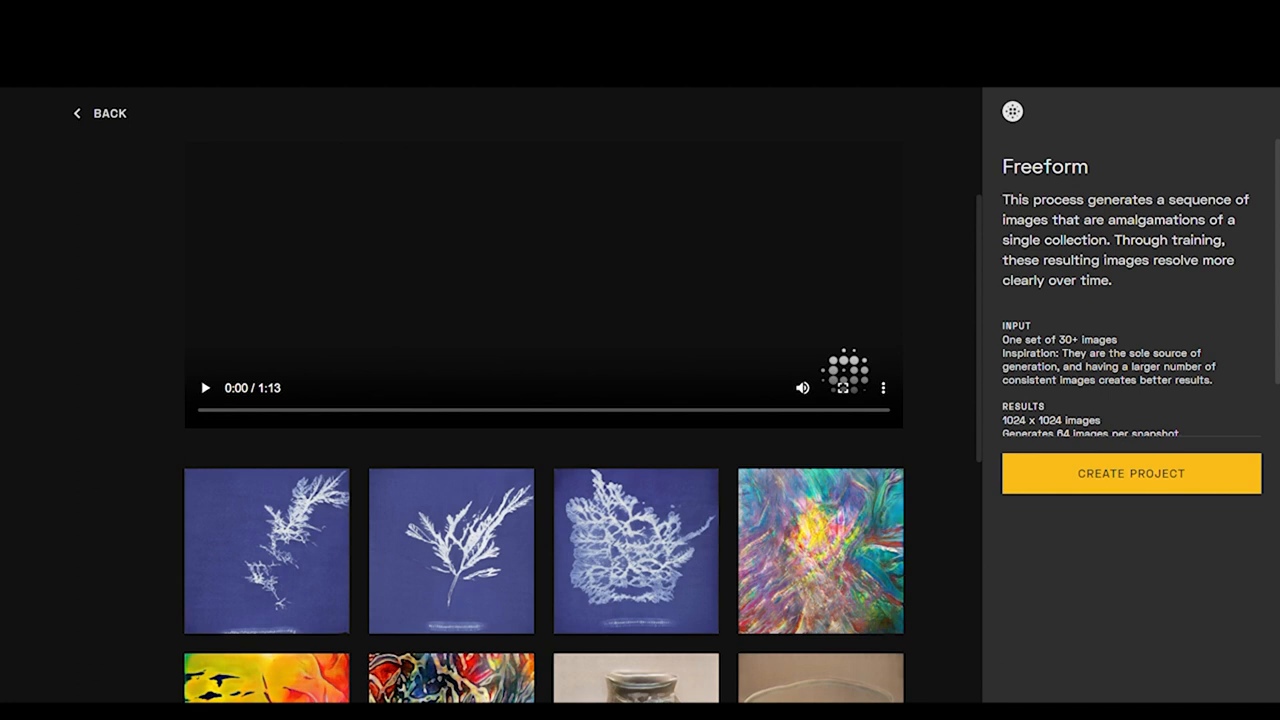
pyautogui.moveTo(1263, 346)
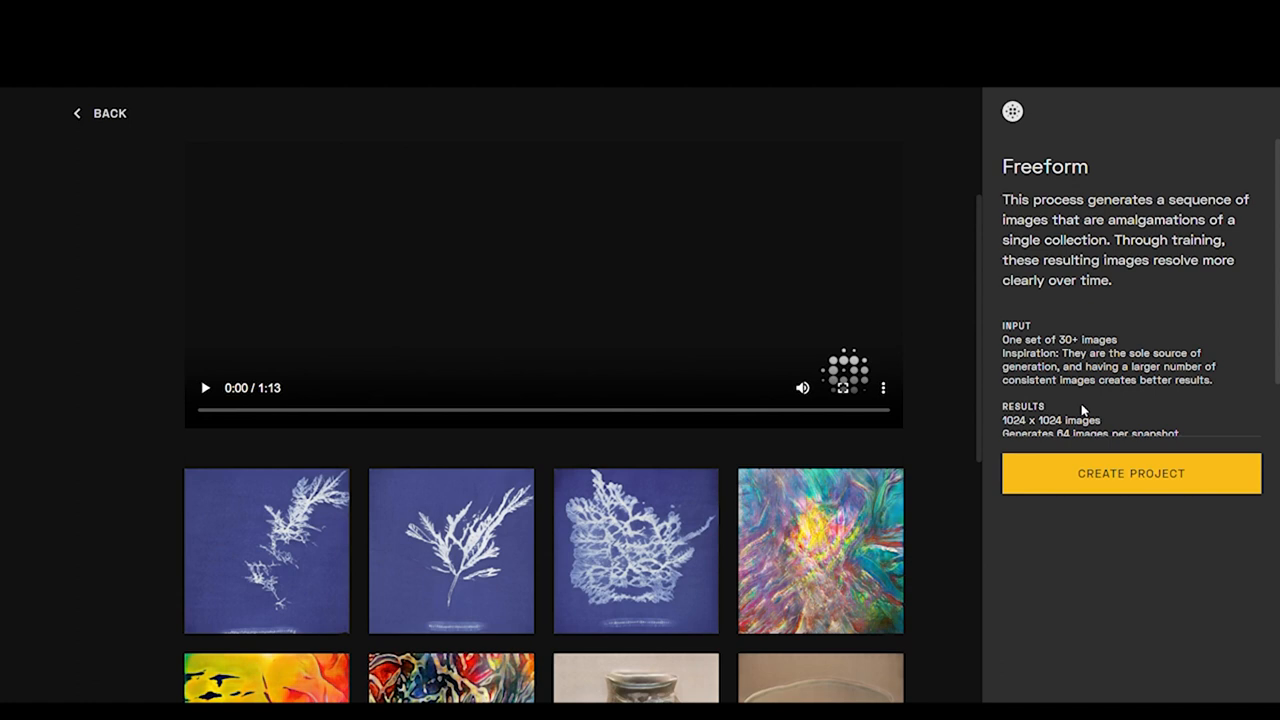
pyautogui.scroll(-3)
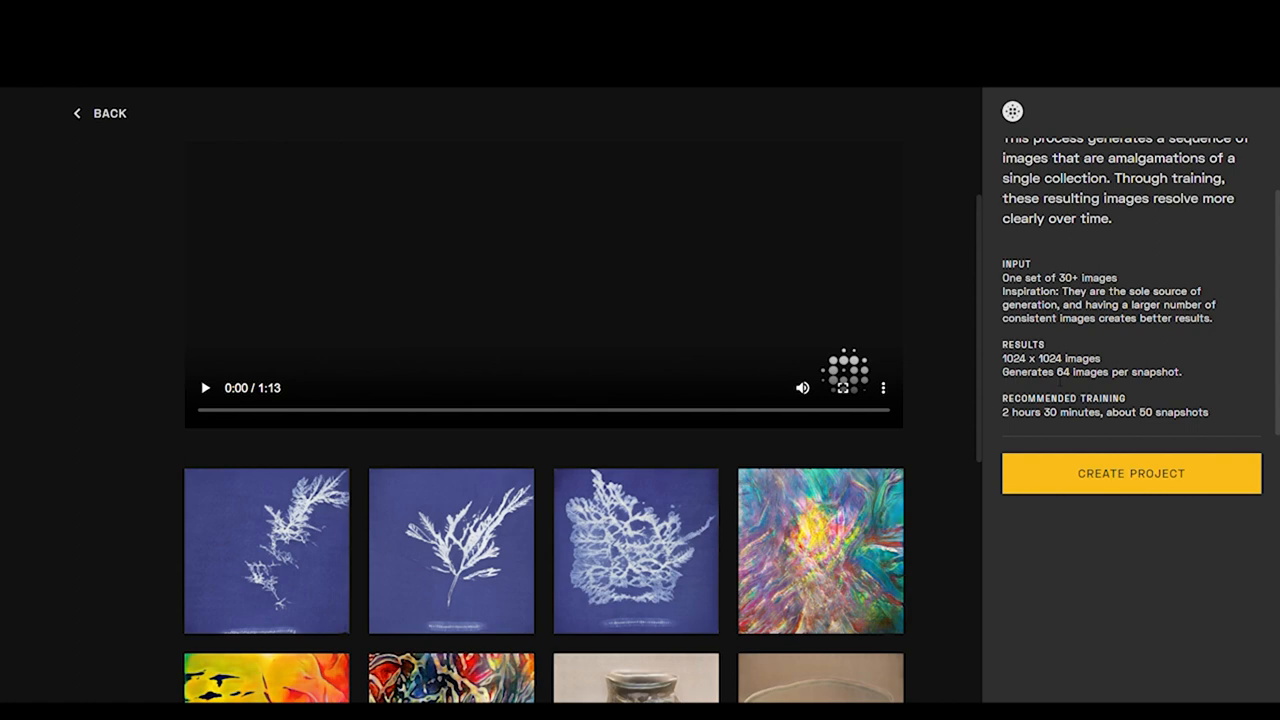
pyautogui.moveTo(1162, 394)
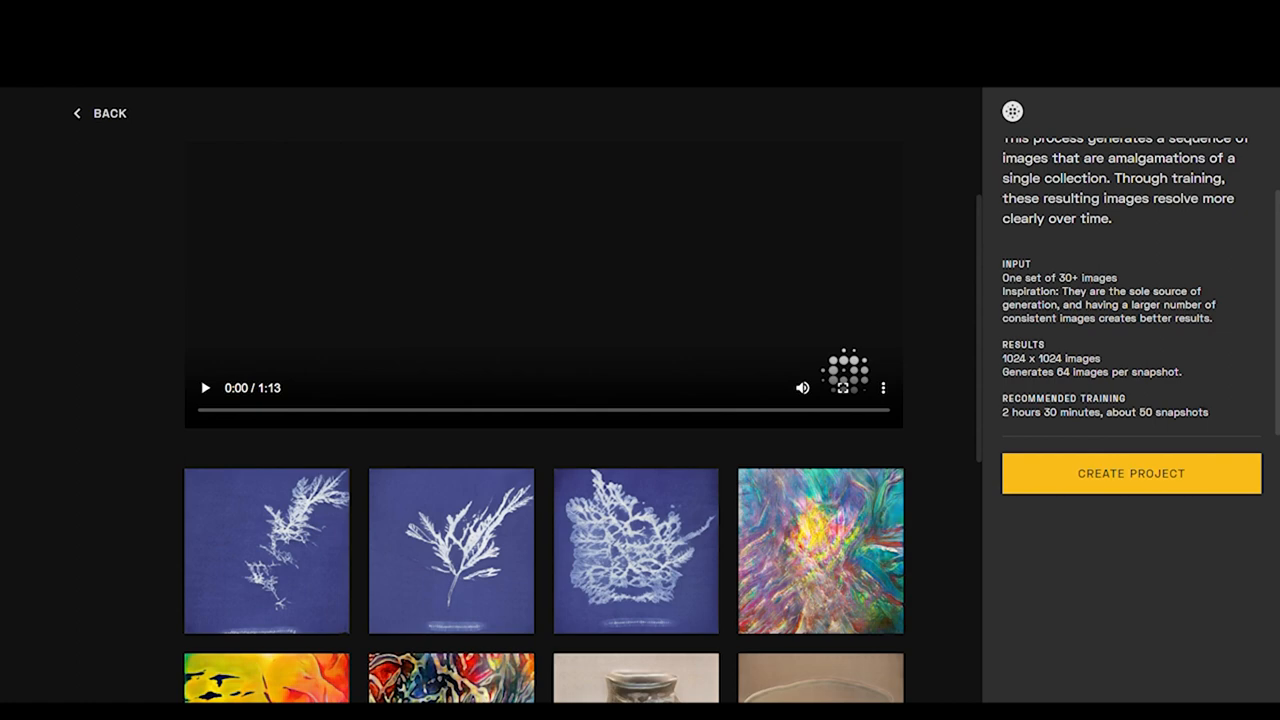
pyautogui.moveTo(1230, 344)
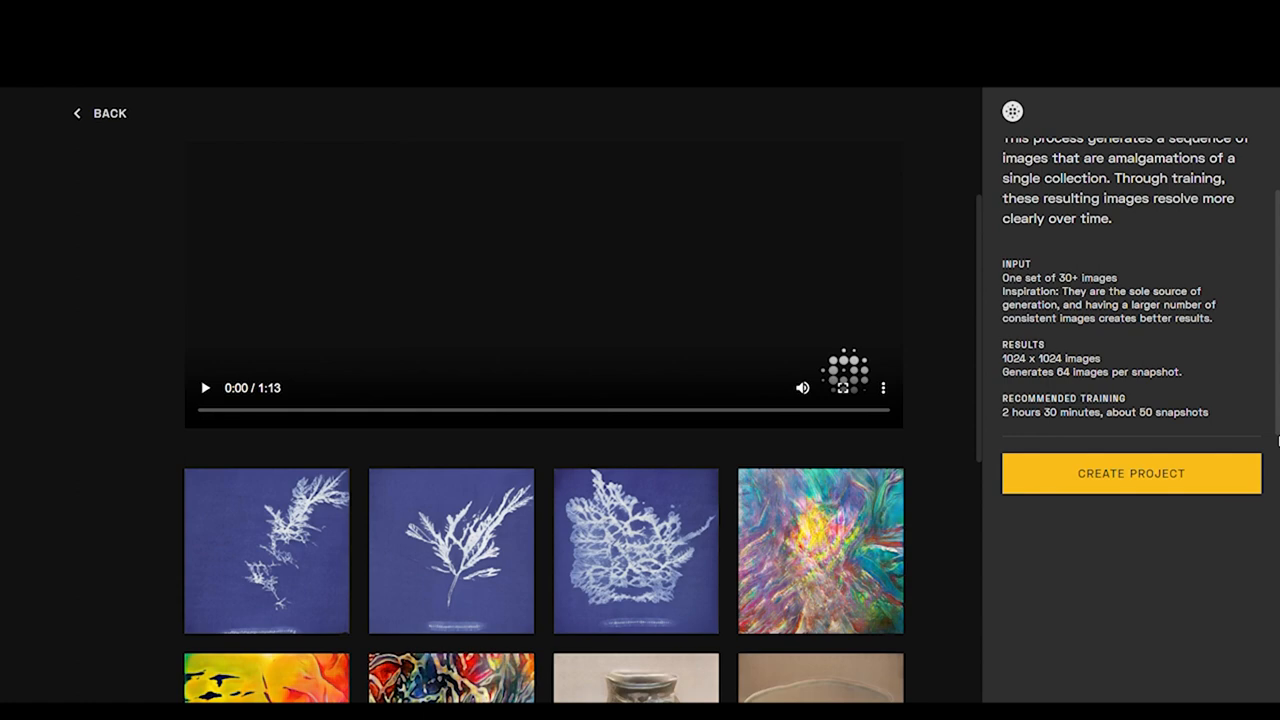
# Step: Create a Freeform project, rename it 'Representations', and choose to add an inspiration collection
pyautogui.click(1130, 473)
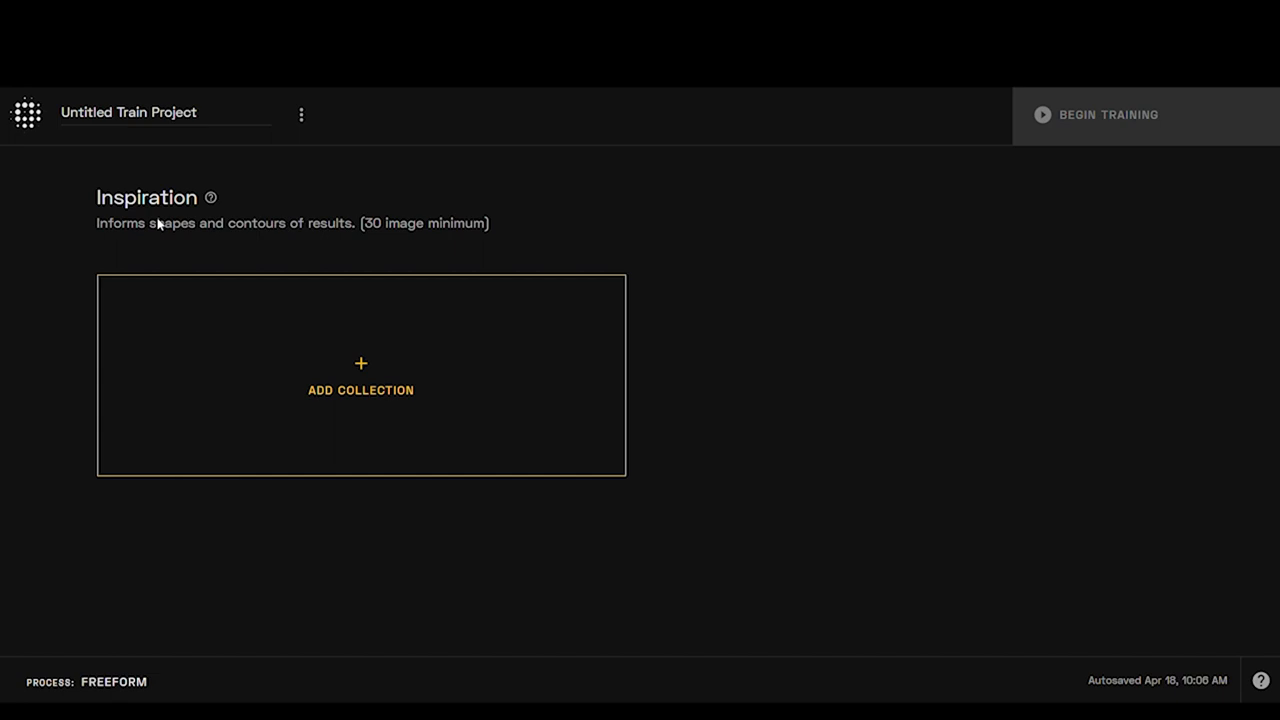
pyautogui.moveTo(758, 234)
pyautogui.write('R')
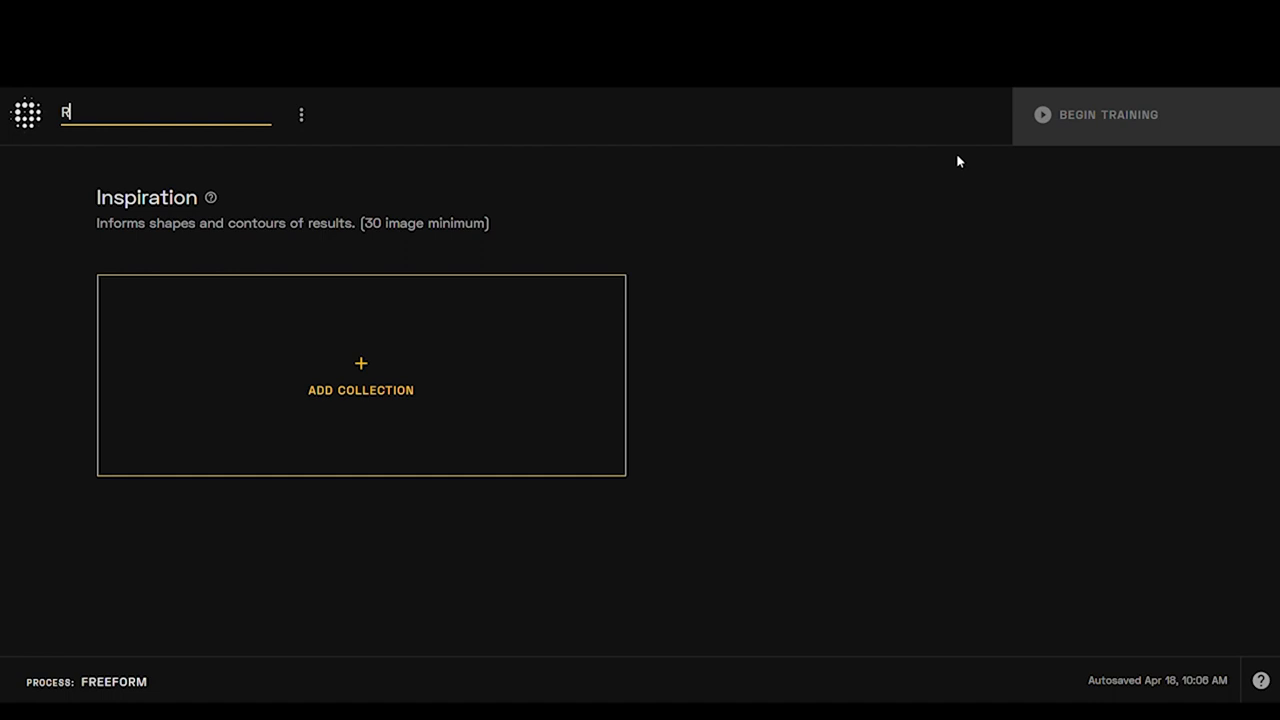
pyautogui.write('epresentations')
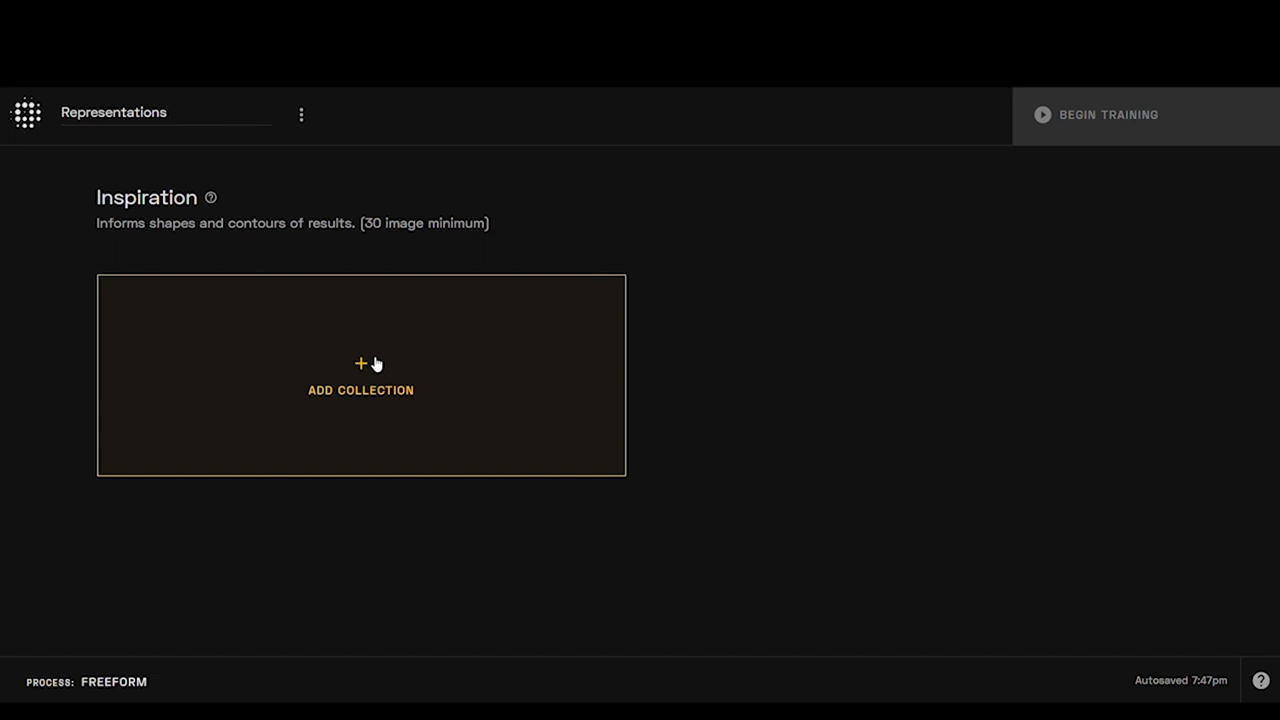
pyautogui.click(360, 375)
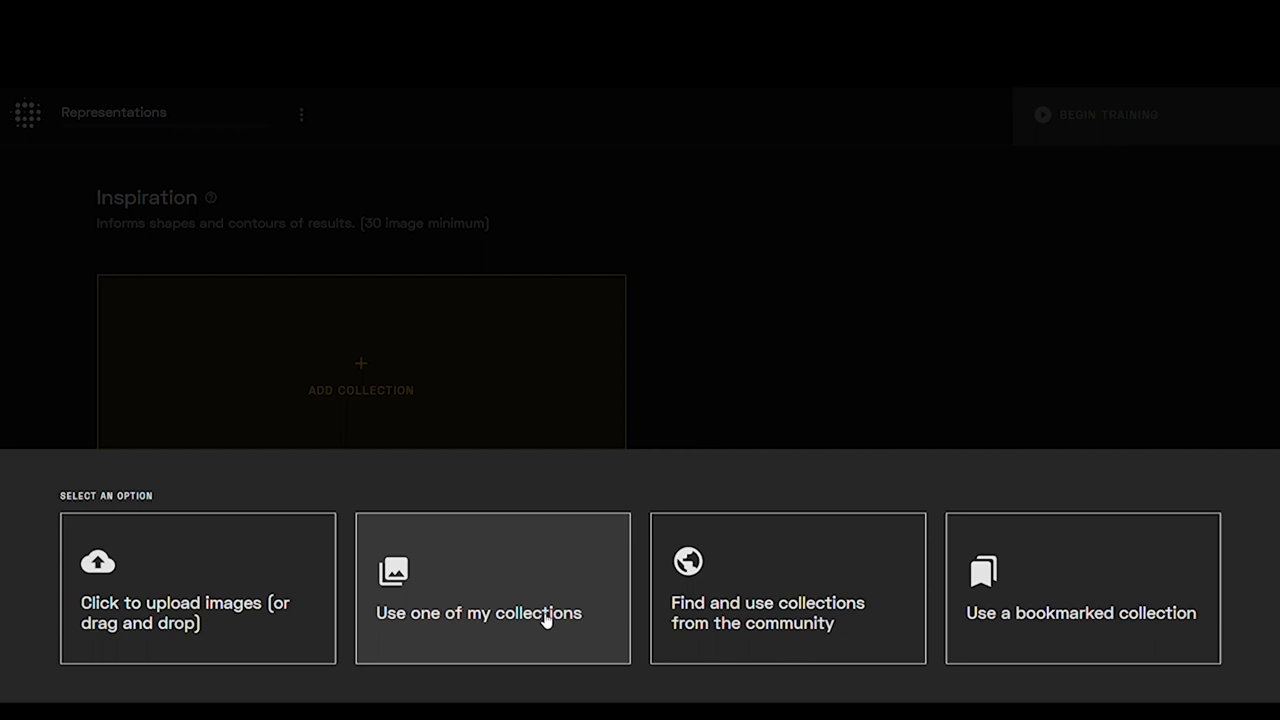
# Step: Upload new images as a collection titled 'Representations' with the text 'TUS 2023'
pyautogui.click(197, 588)
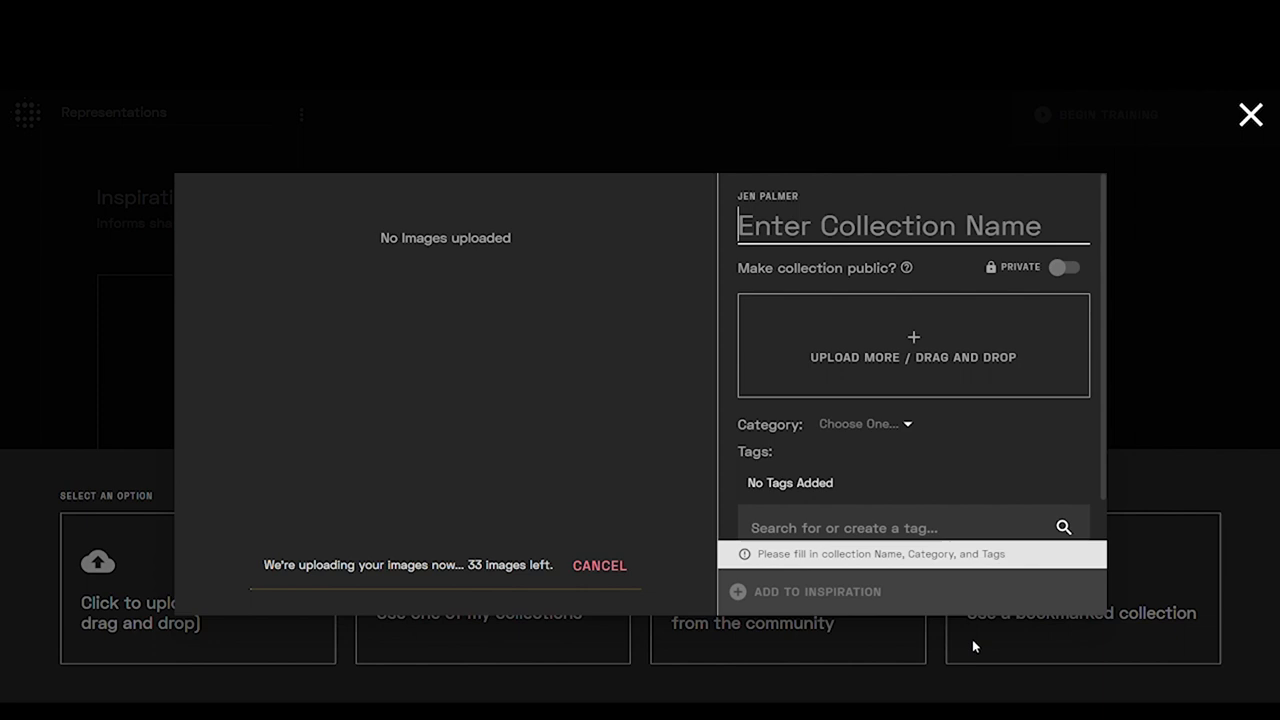
pyautogui.write('Representations')
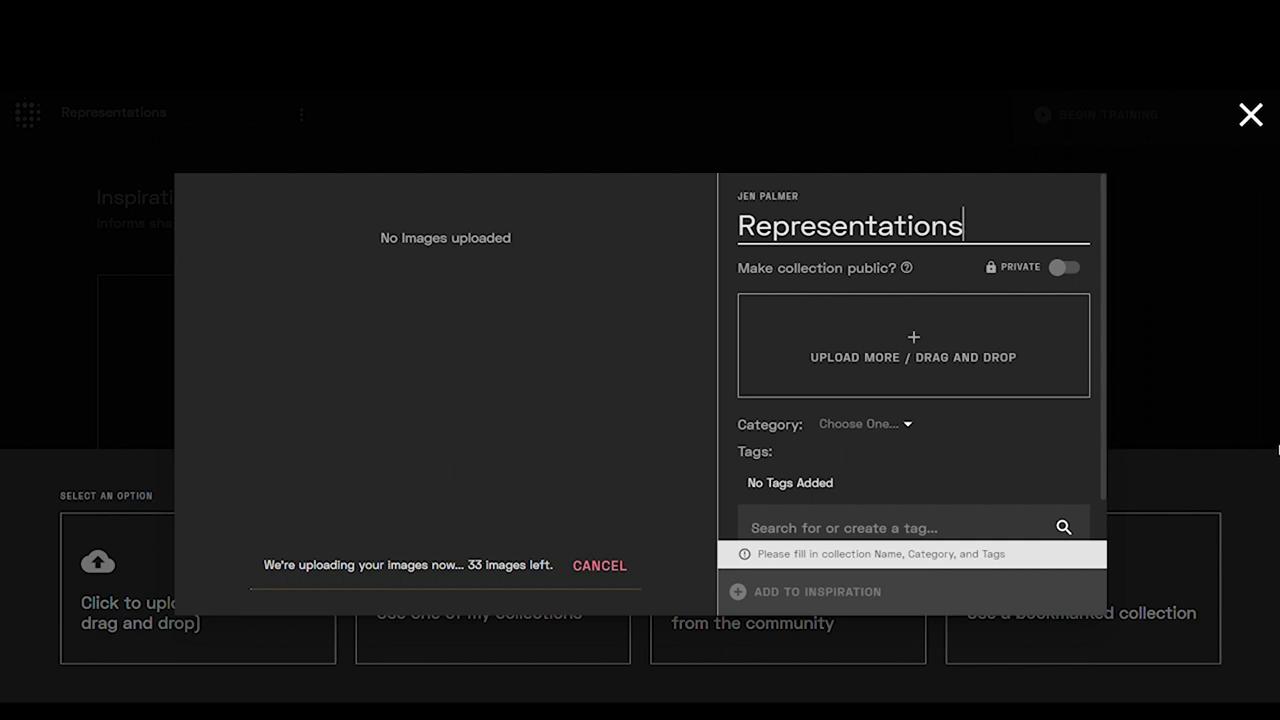
pyautogui.write('TUS 2023')
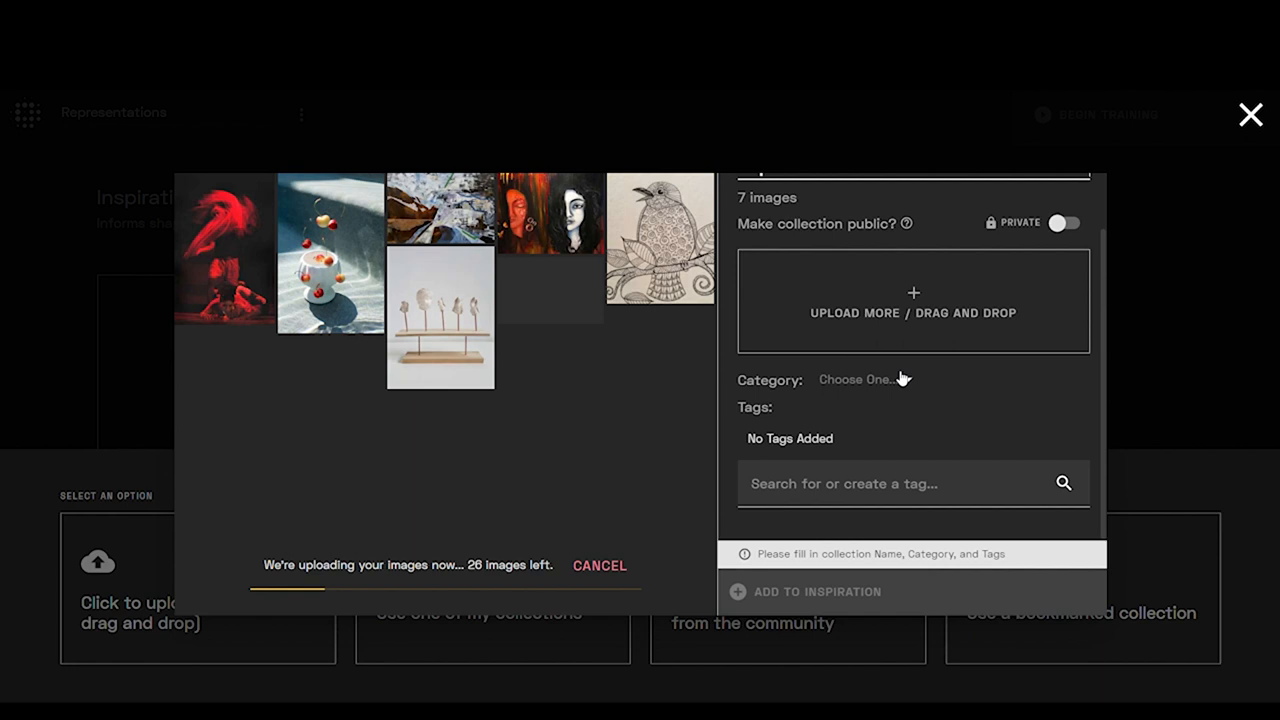
# Step: Tag the collection Painting, People, Sculpture and Illustration, then add it to Inspiration
pyautogui.click(880, 483)
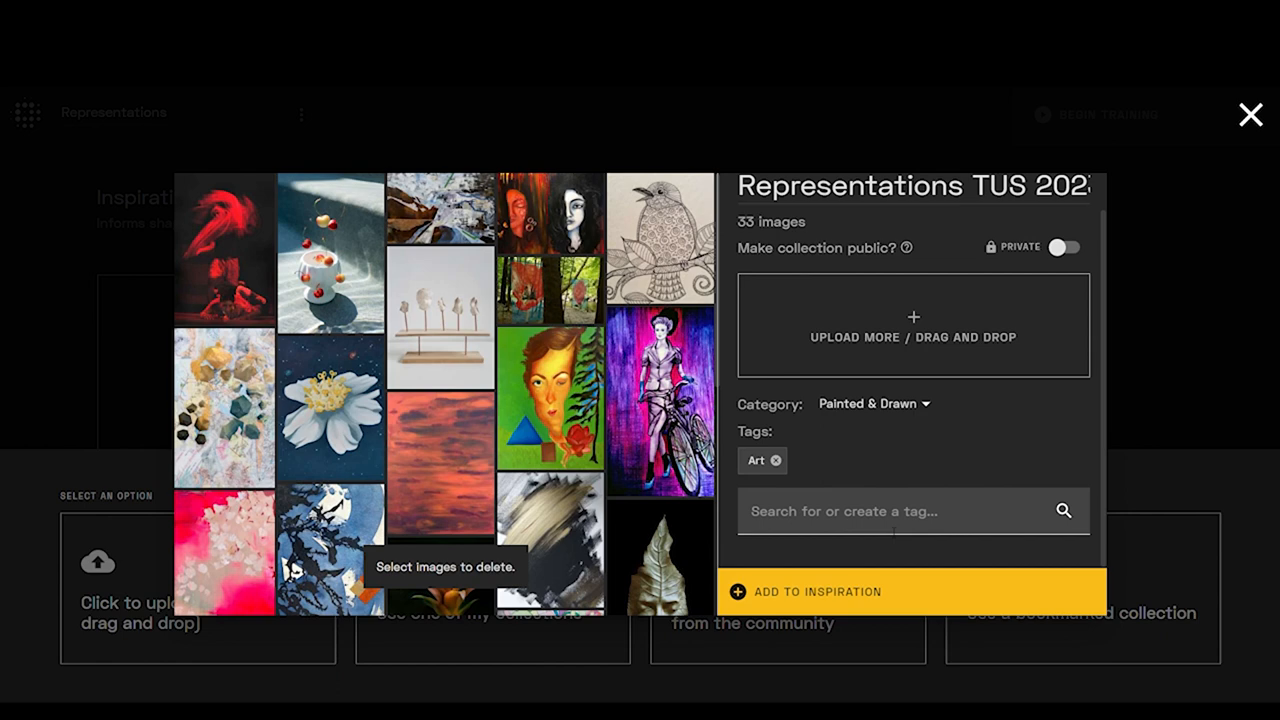
pyautogui.write('painting')
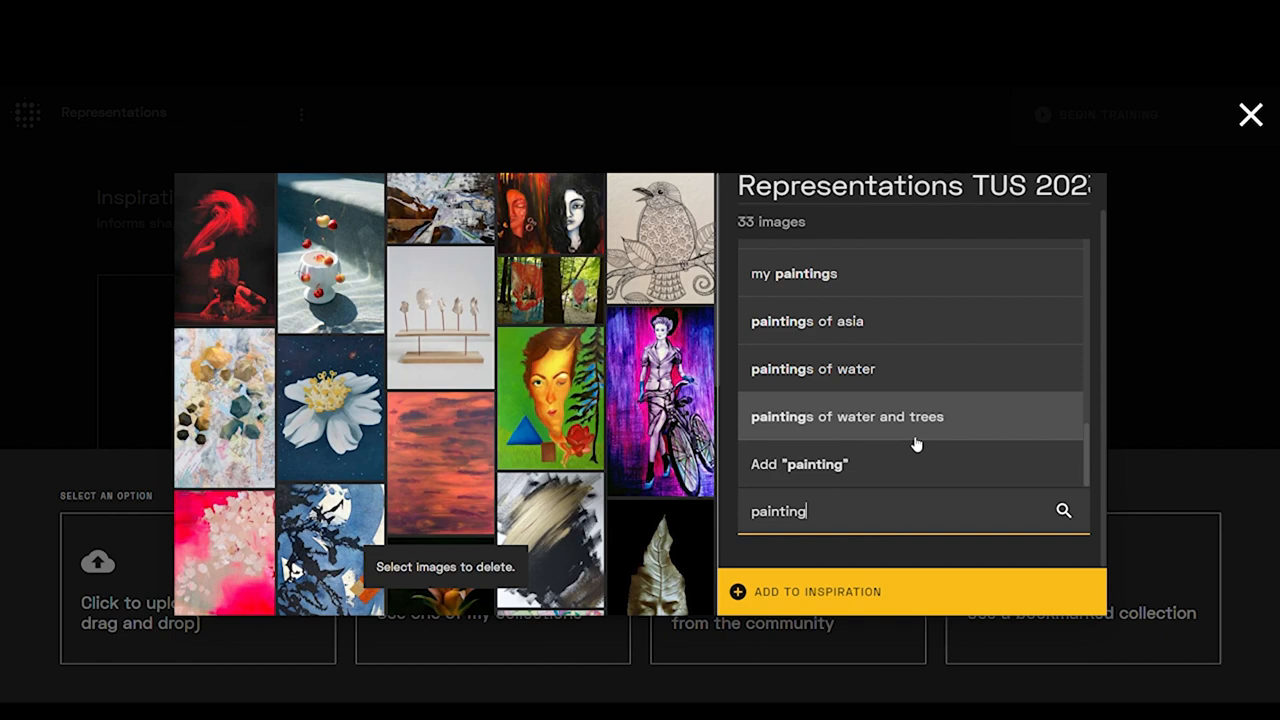
pyautogui.write('people')
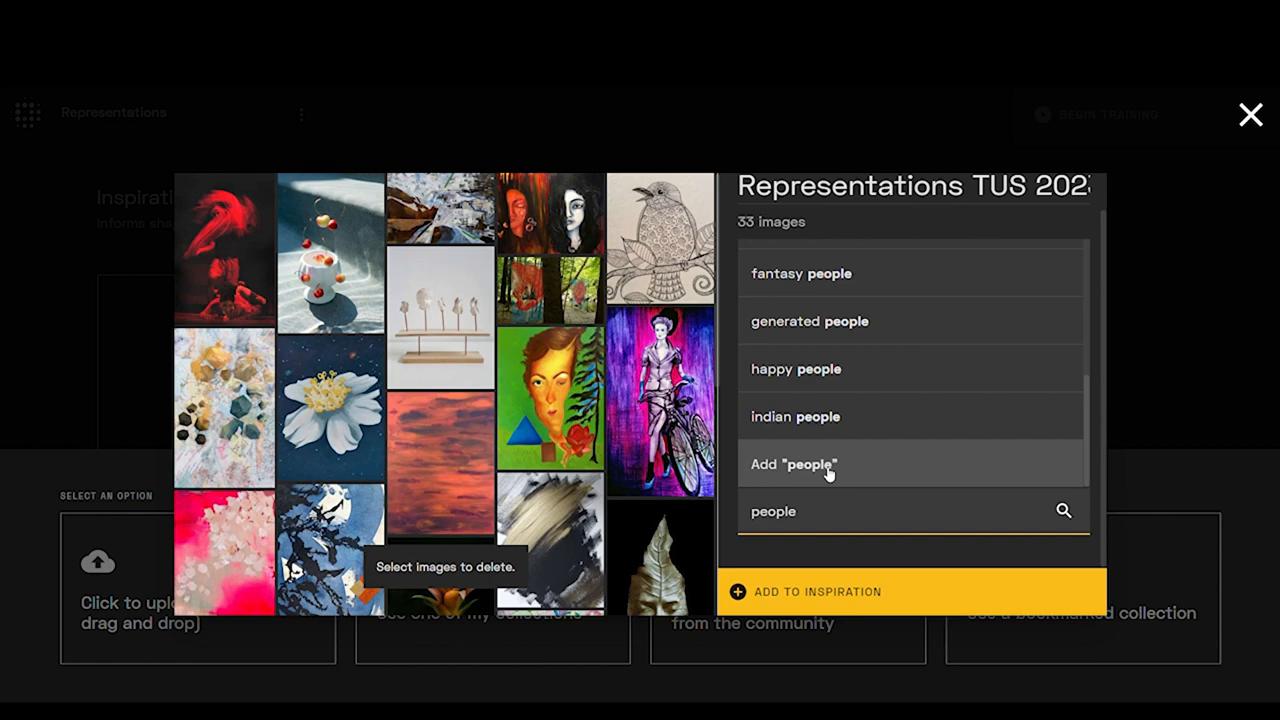
pyautogui.write('sculptu')
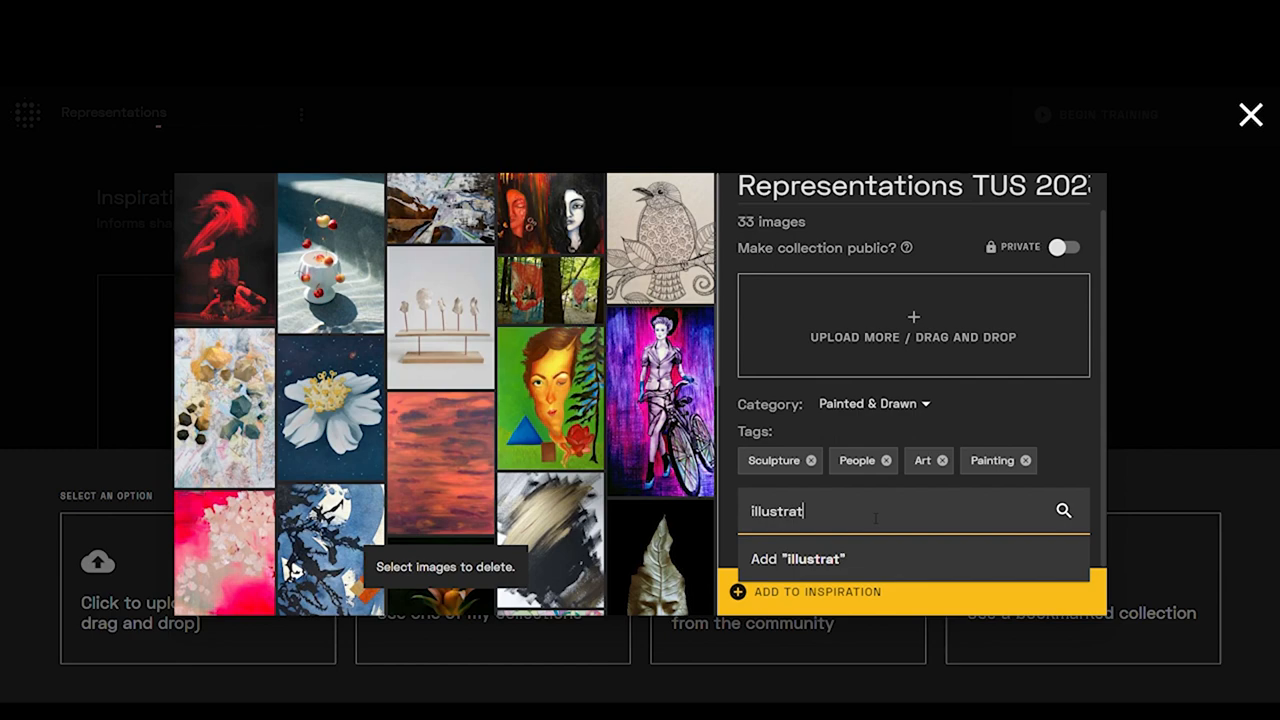
pyautogui.click(800, 559)
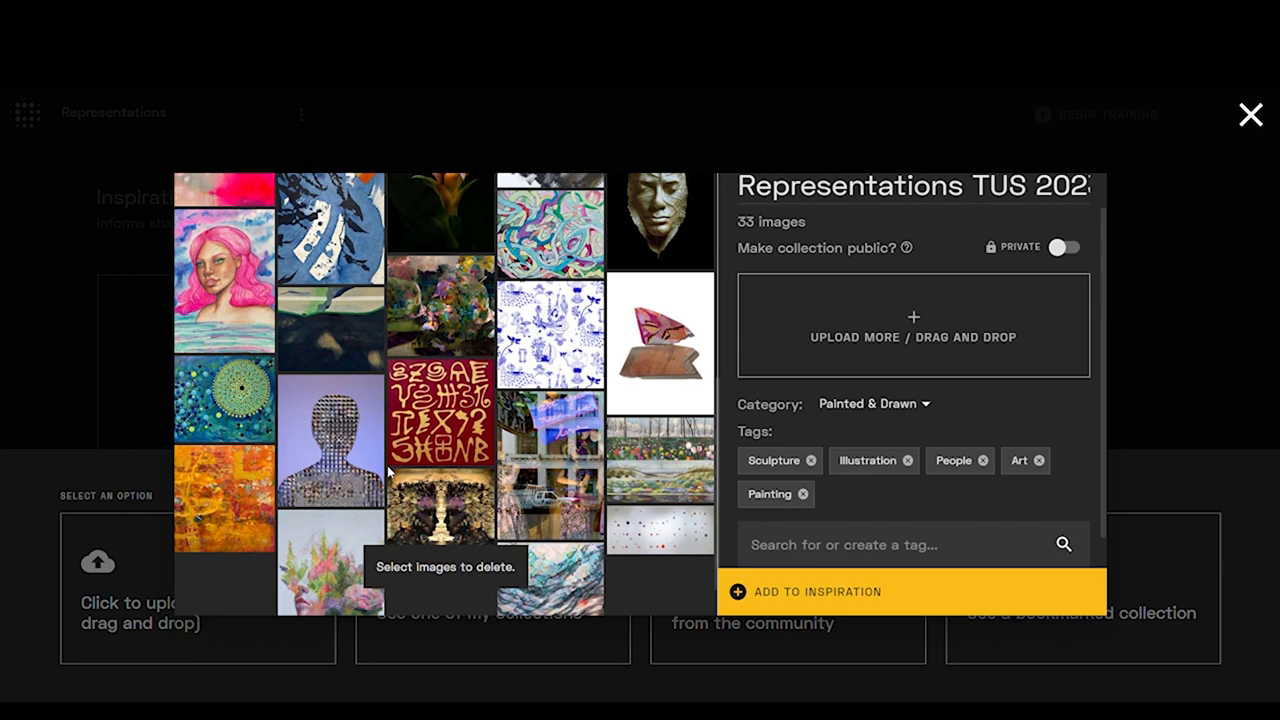
pyautogui.write('abstr')
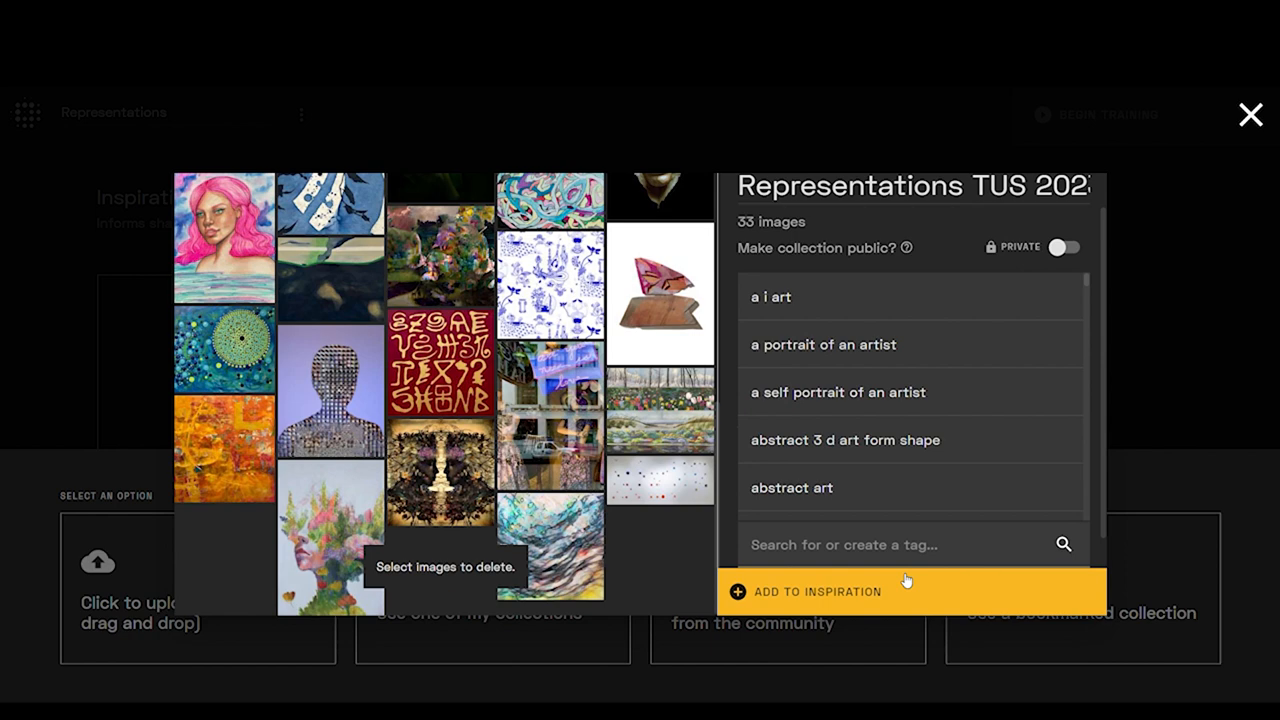
pyautogui.write('digital')
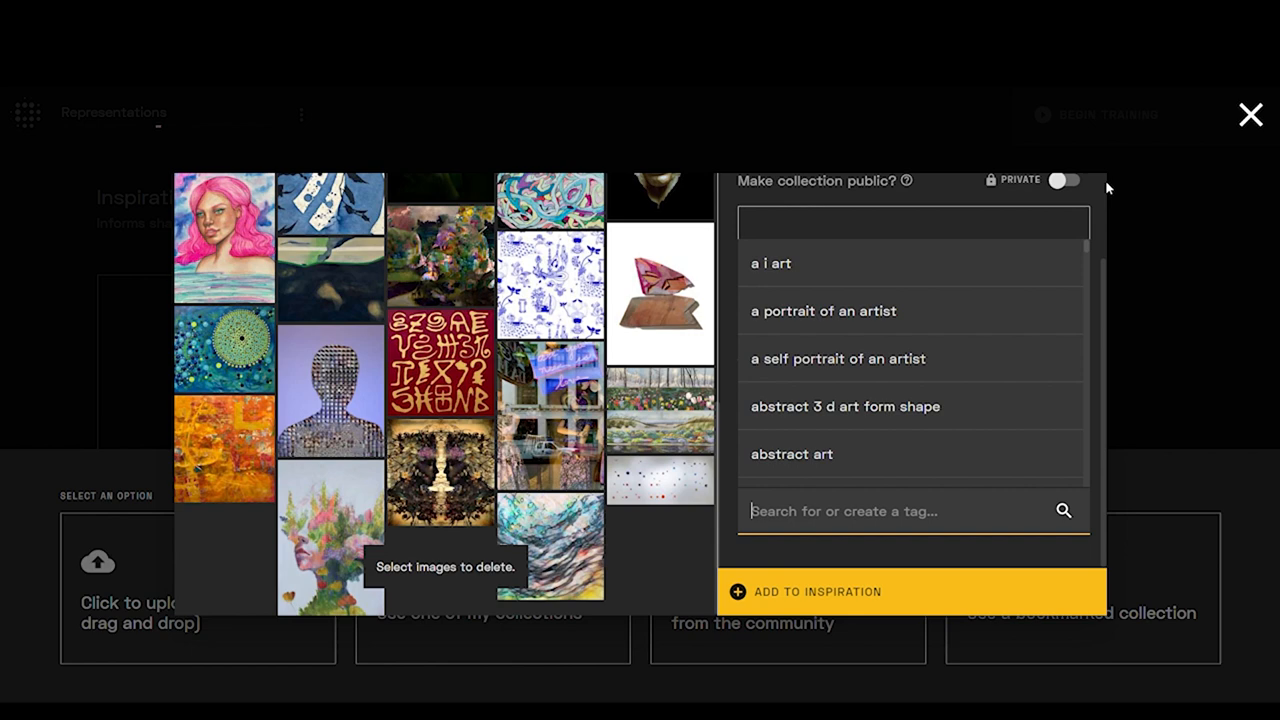
pyautogui.moveTo(838, 358)
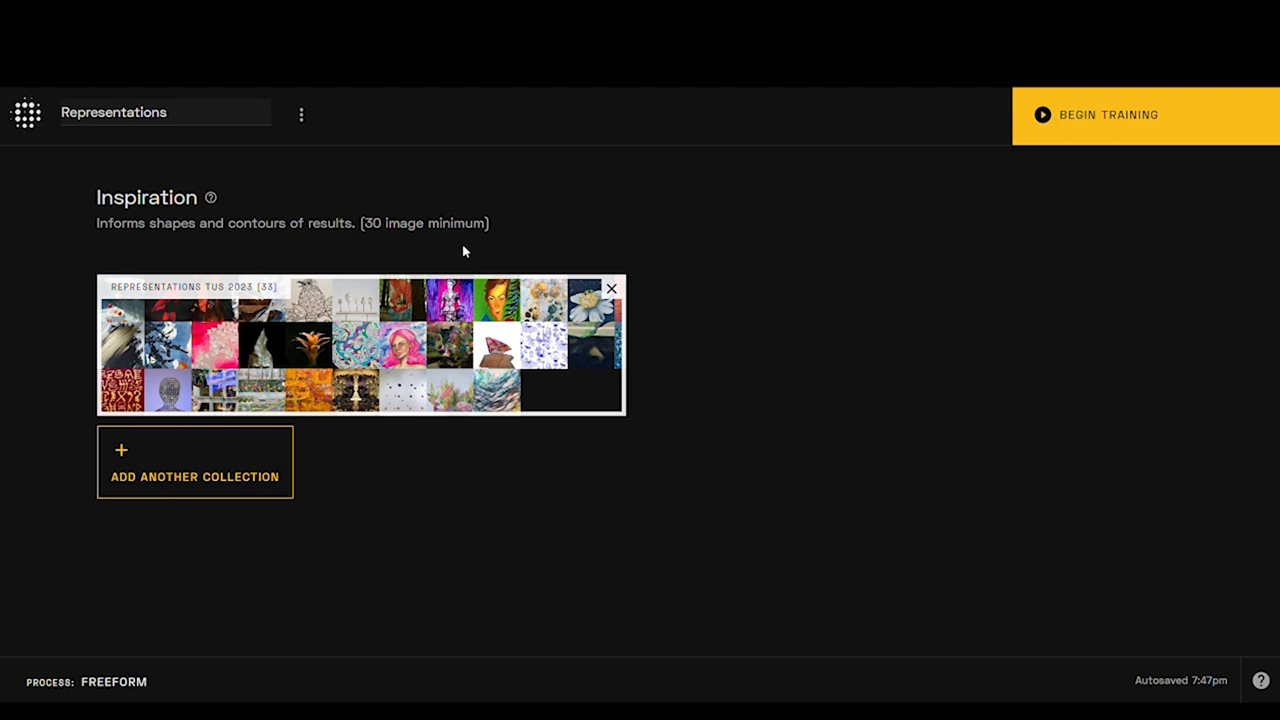
pyautogui.click(611, 288)
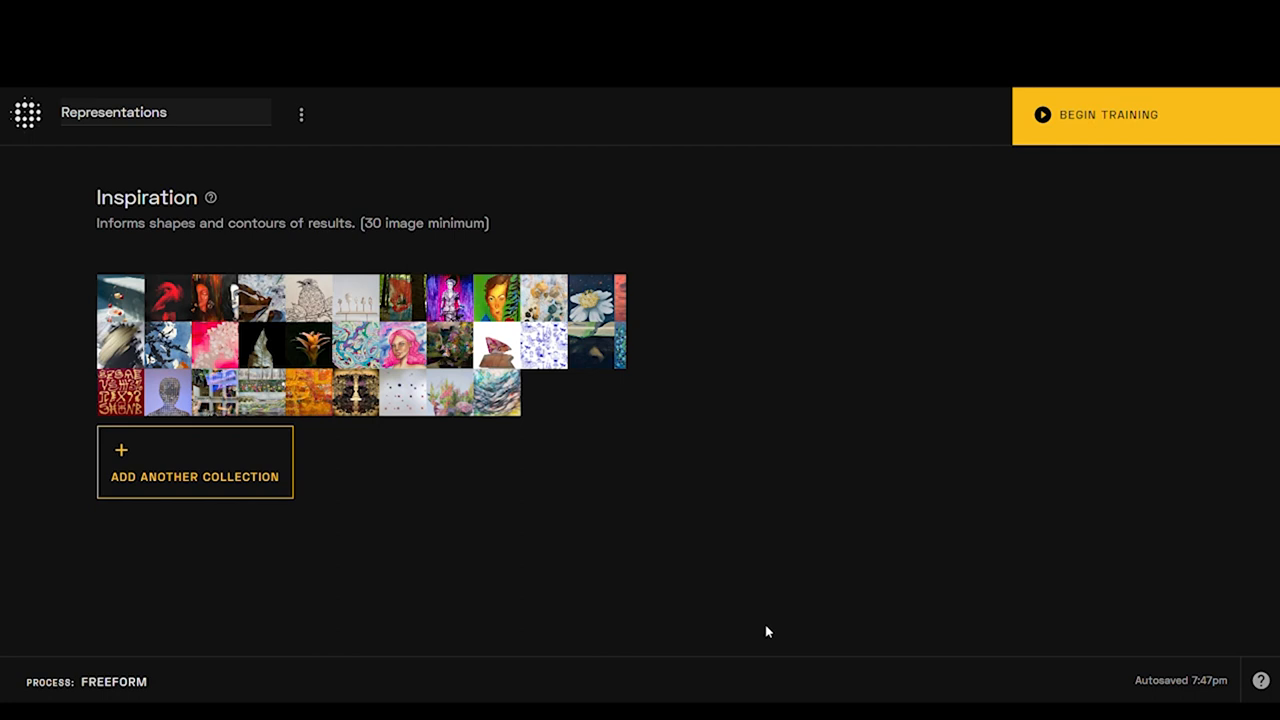
# Step: Open the training dialog and scroll to the 2 h 30 min, 15-credit cost
pyautogui.click(1107, 114)
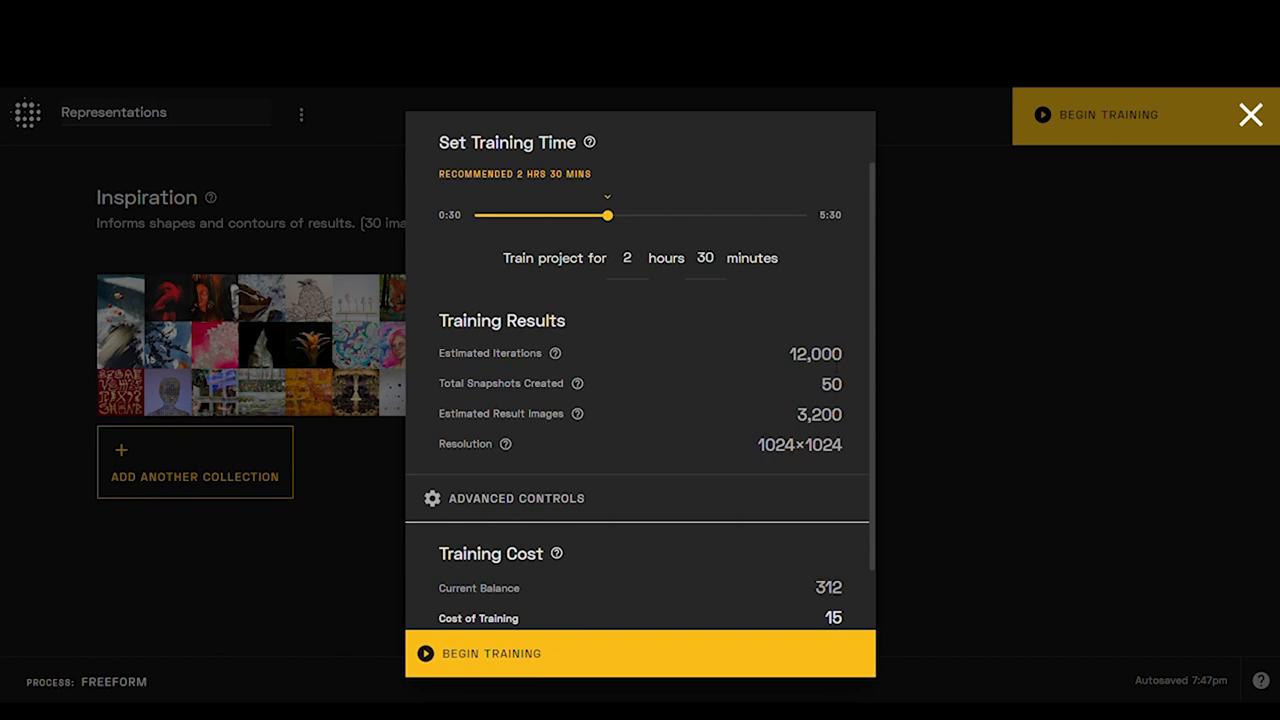
pyautogui.moveTo(577, 383)
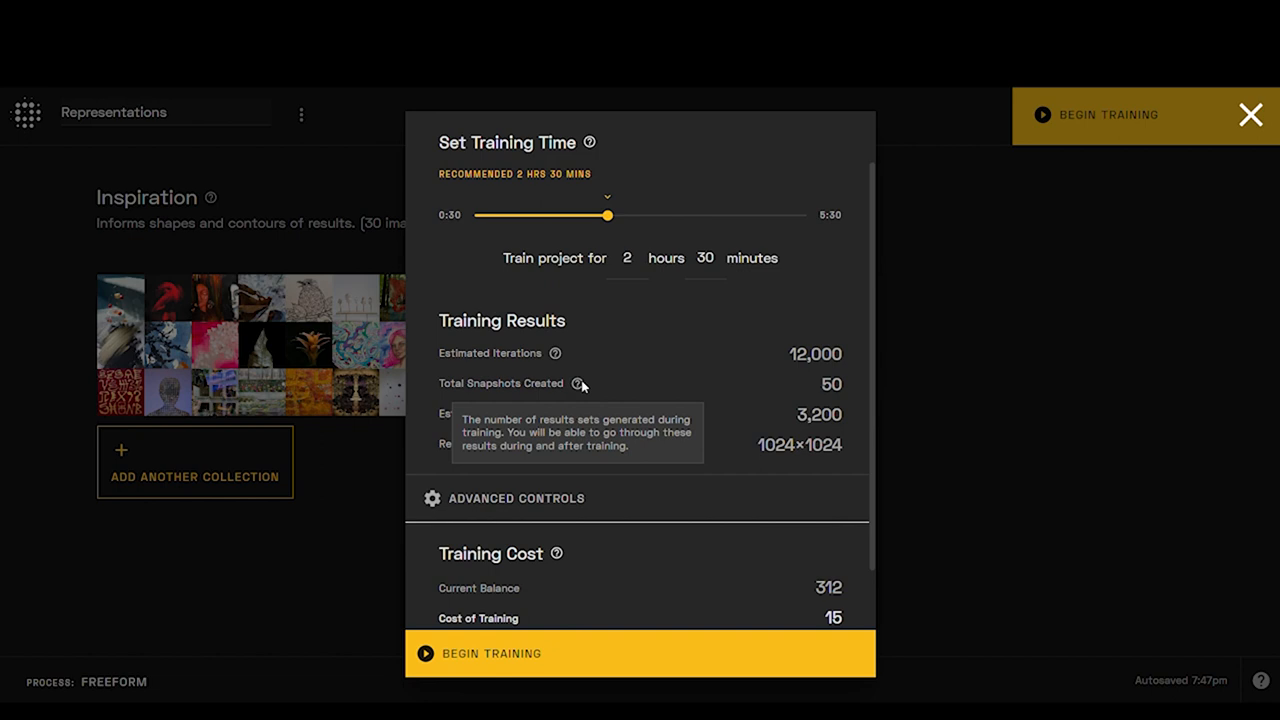
pyautogui.moveTo(578, 414)
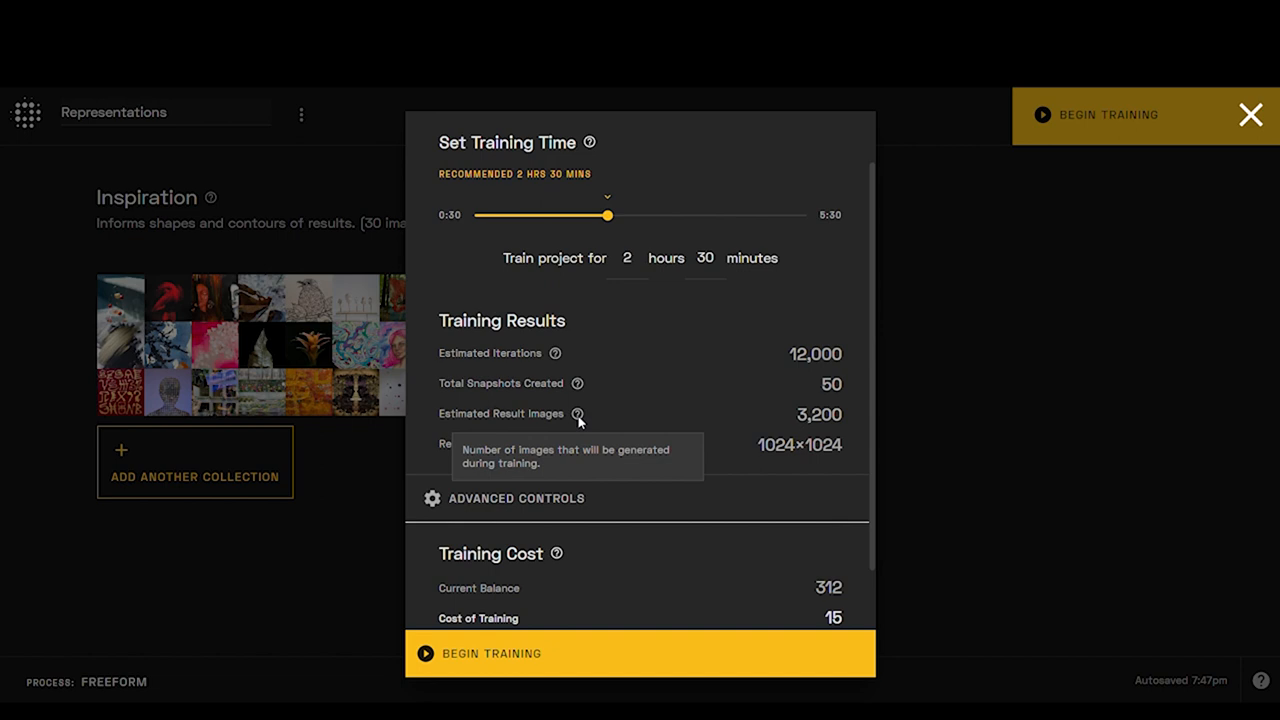
pyautogui.moveTo(505, 444)
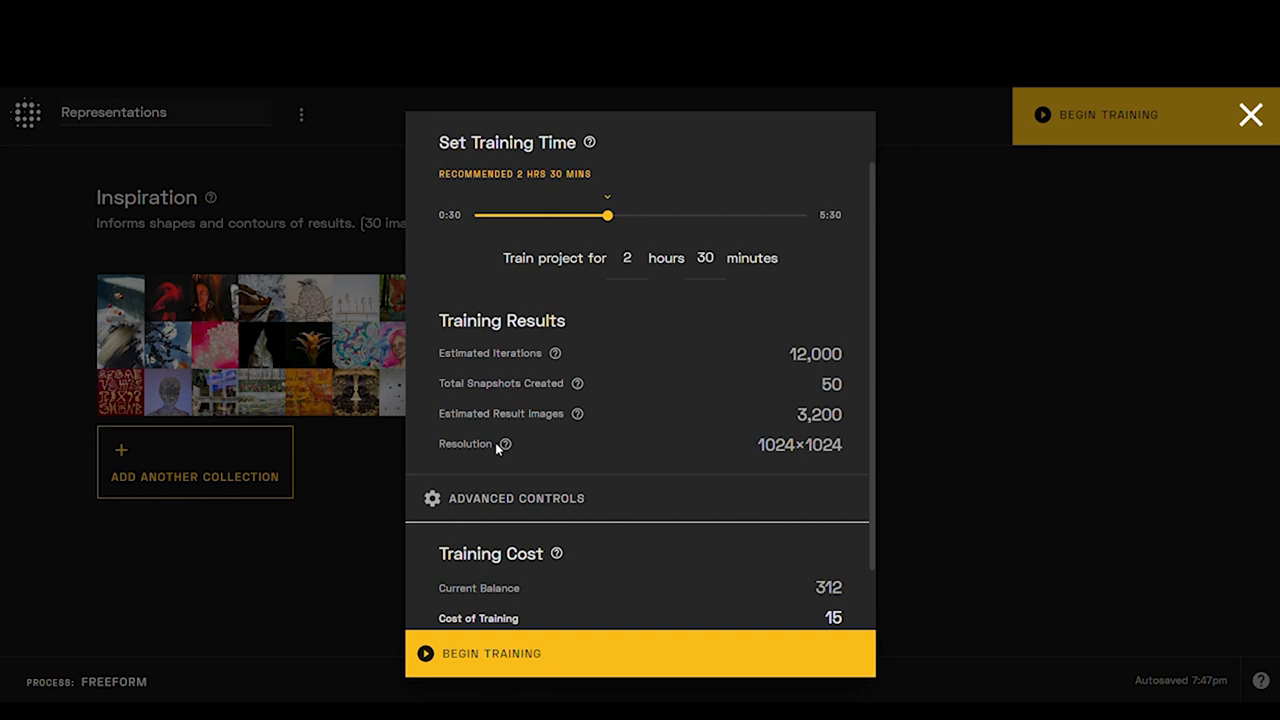
pyautogui.scroll(-3)
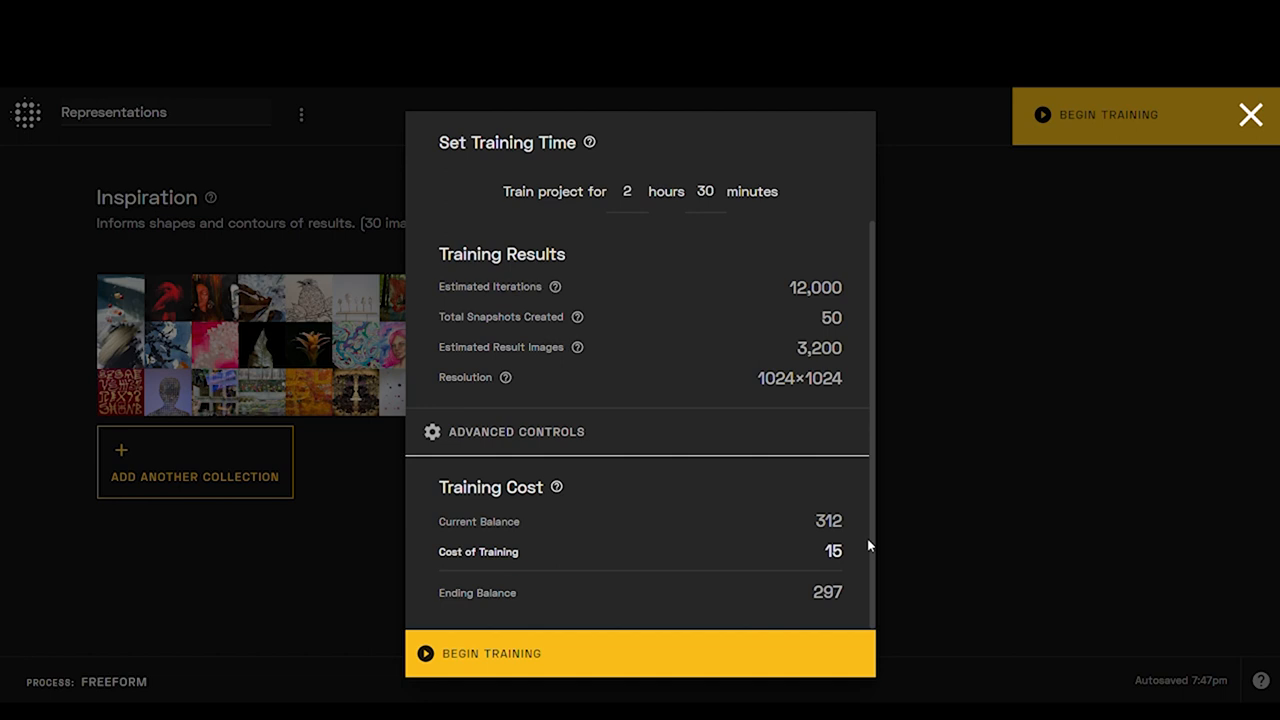
pyautogui.moveTo(853, 582)
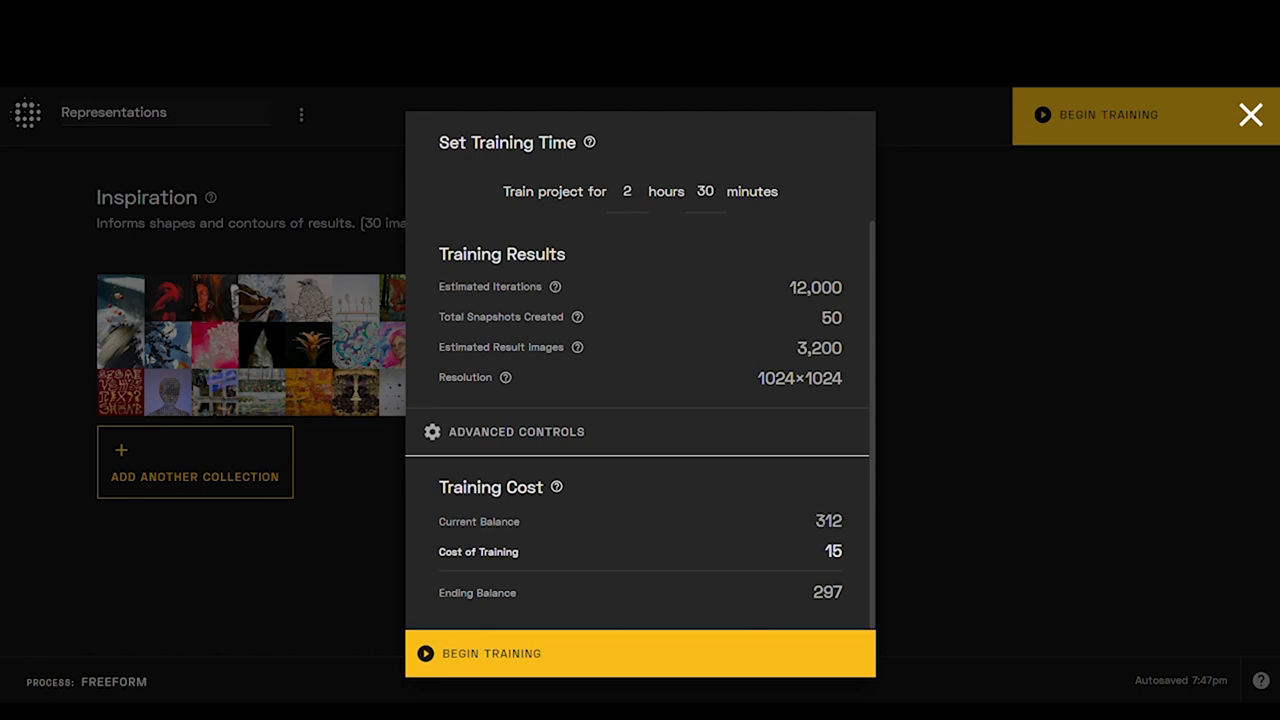
pyautogui.moveTo(556, 487)
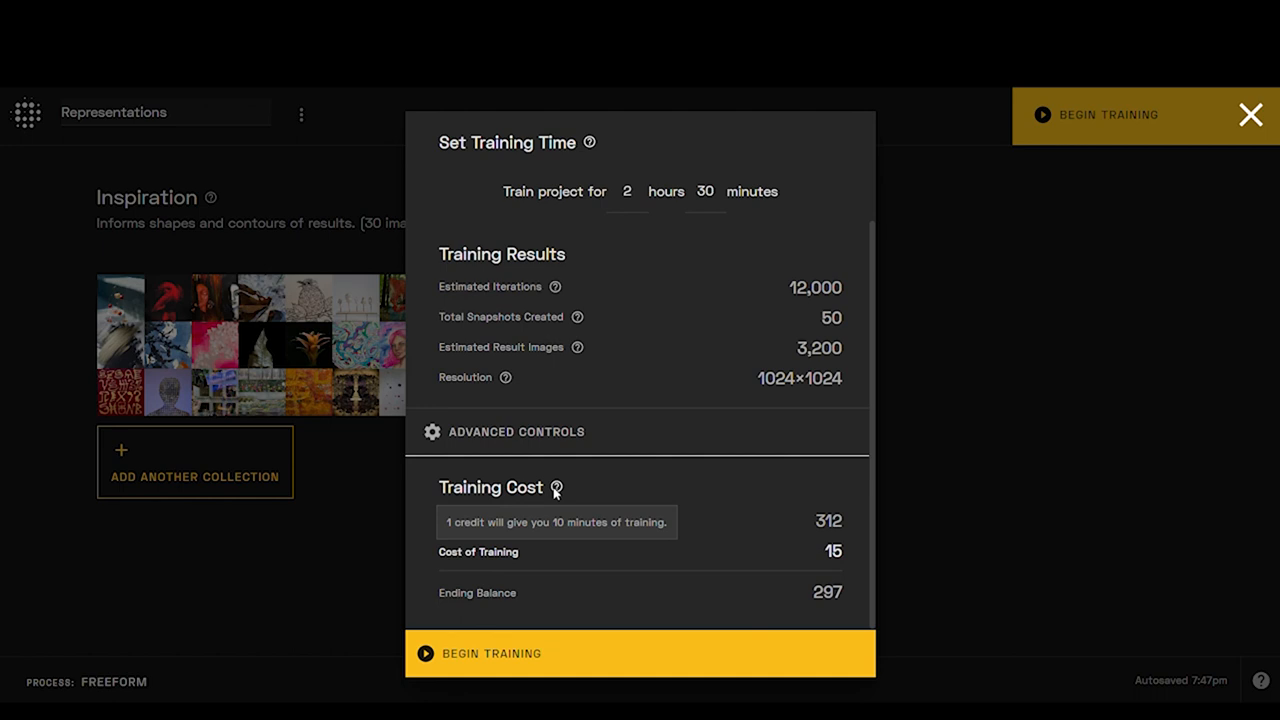
pyautogui.moveTo(810, 531)
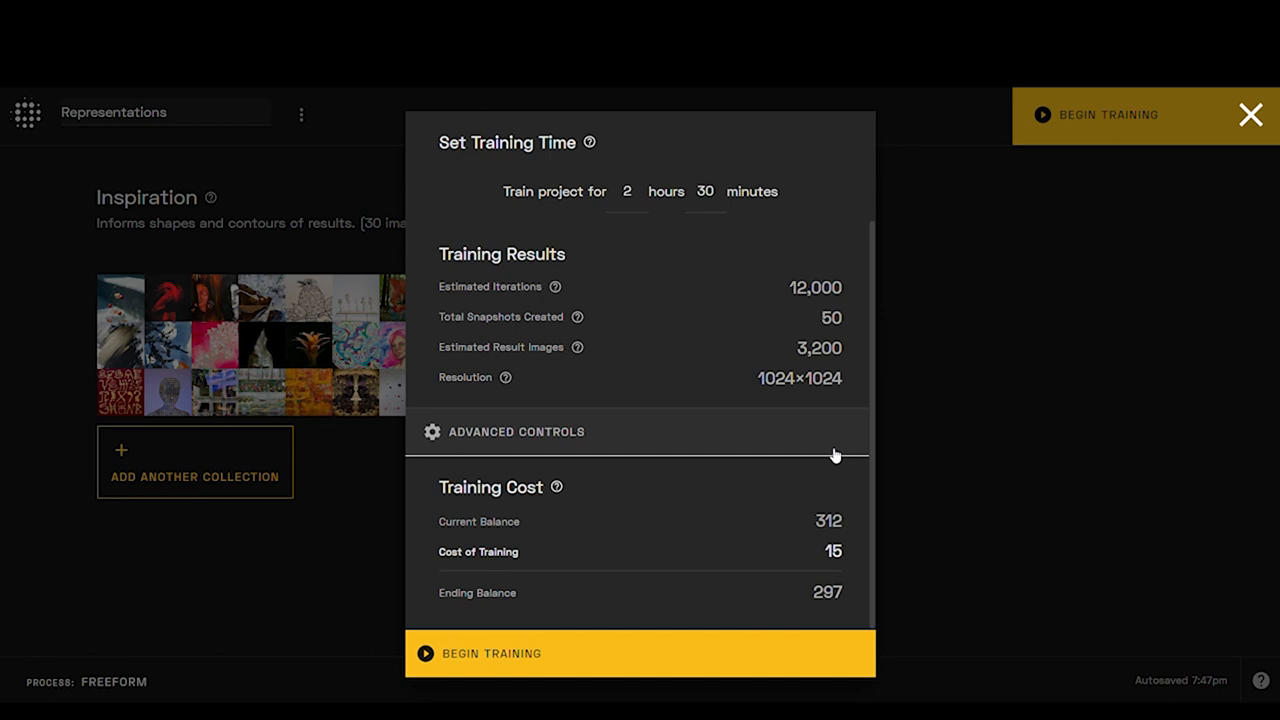
pyautogui.moveTo(1006, 373)
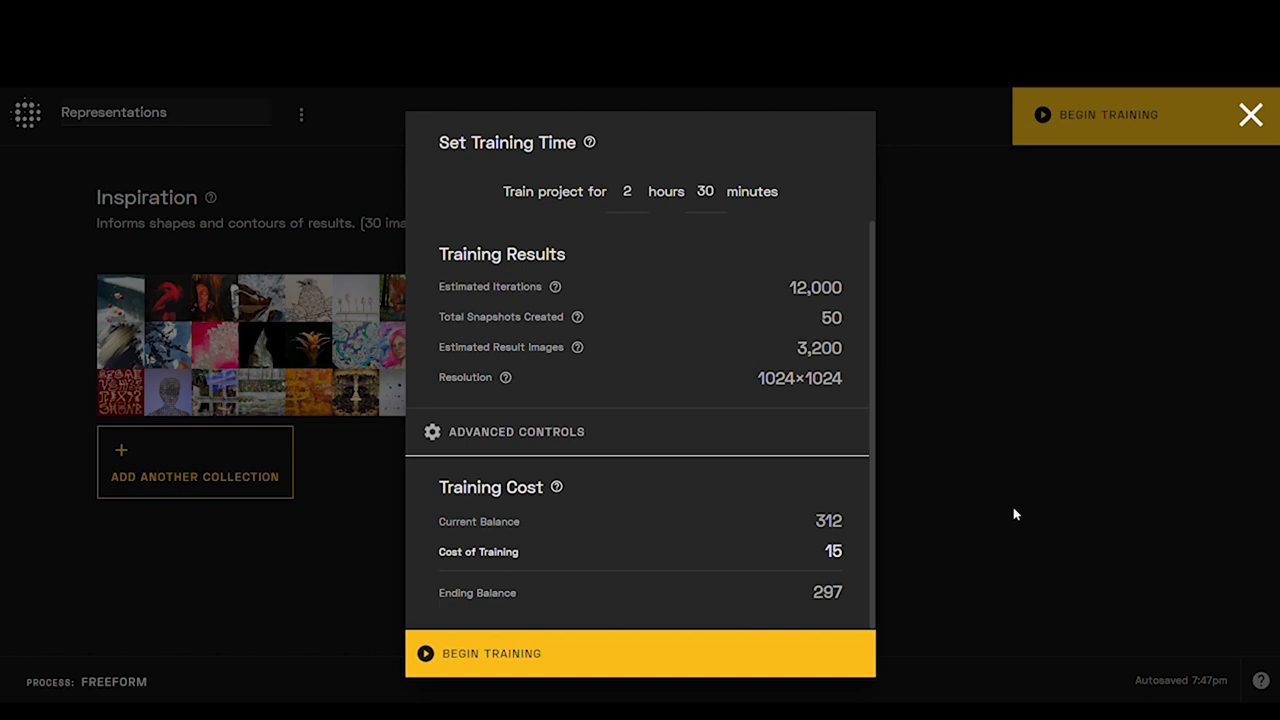
pyautogui.moveTo(992, 487)
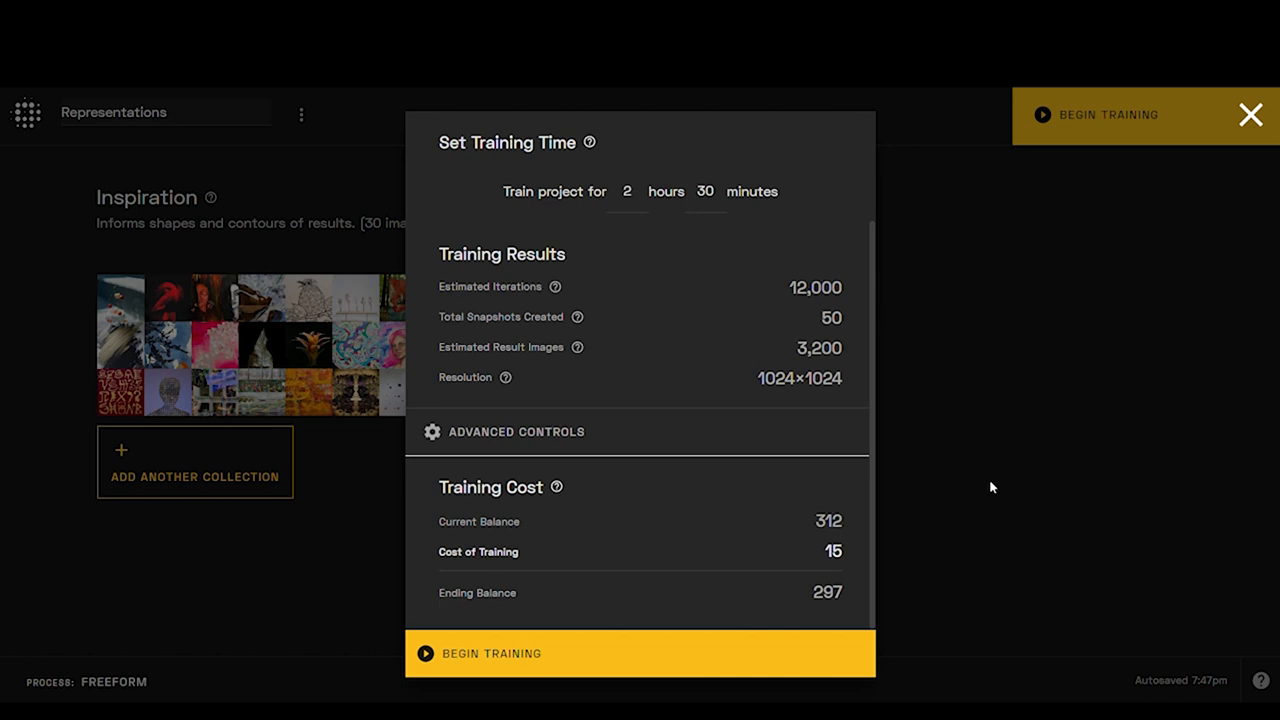
pyautogui.moveTo(790, 515)
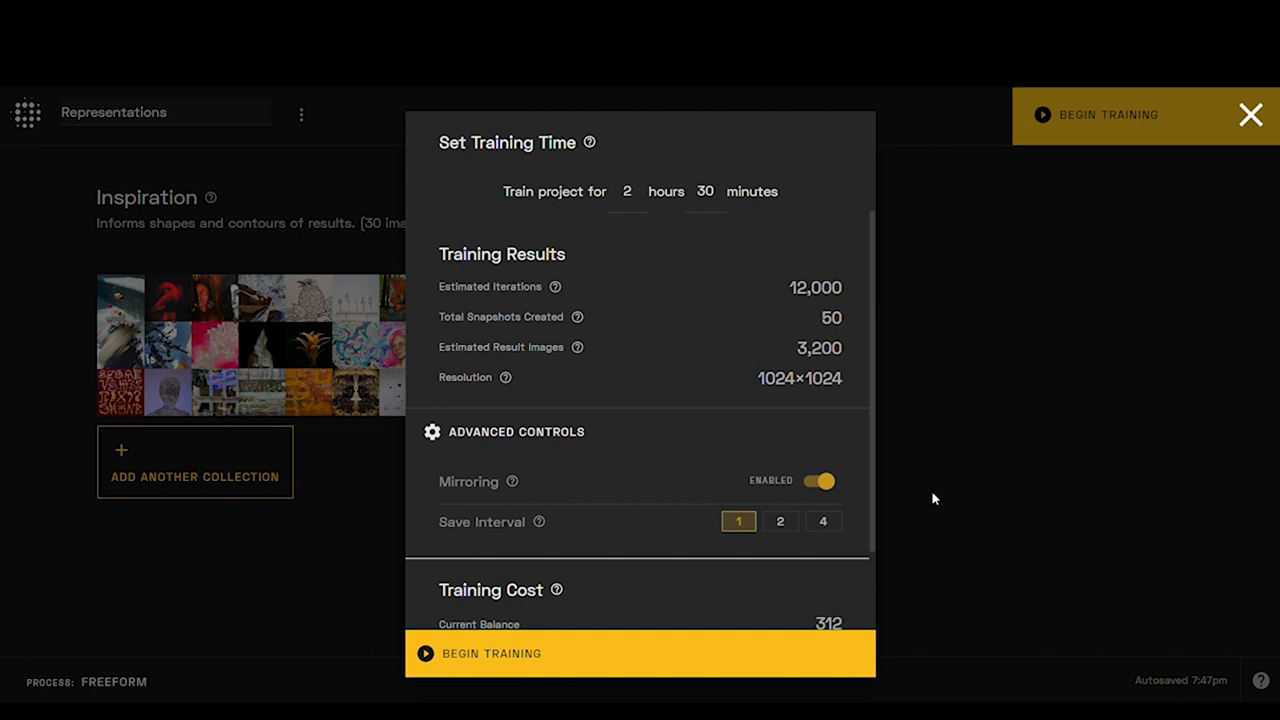
pyautogui.moveTo(514, 481)
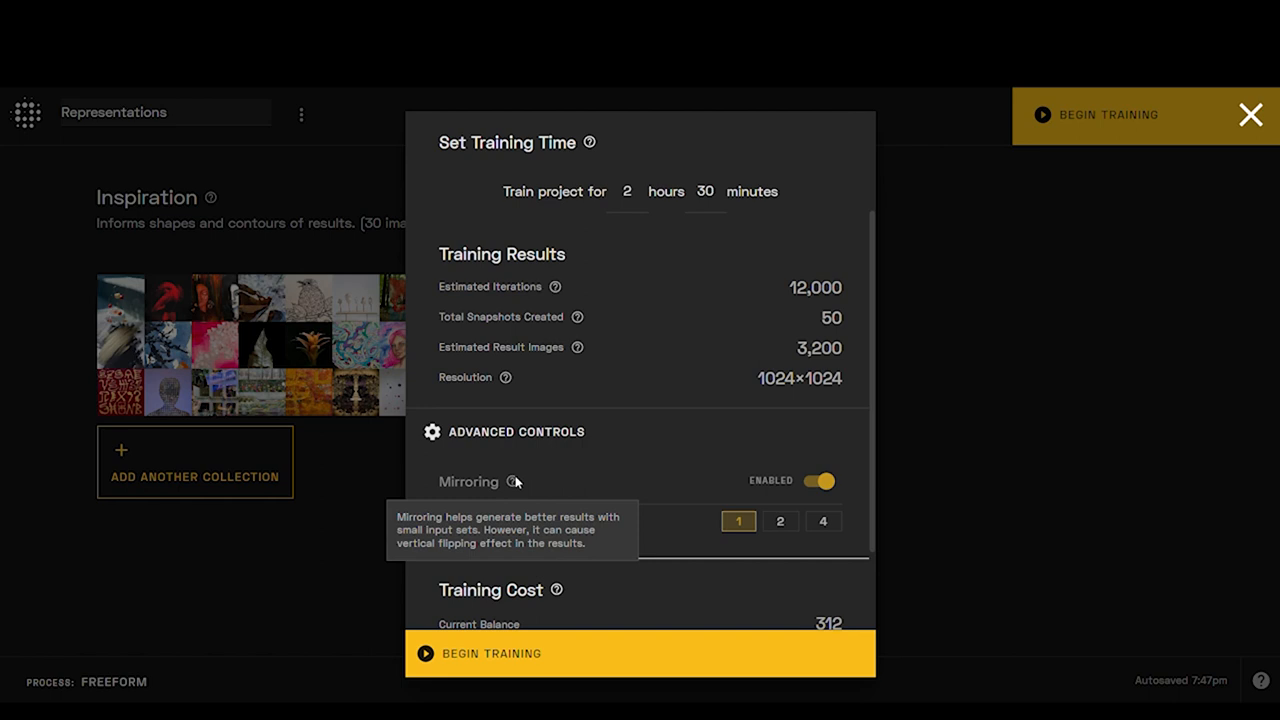
pyautogui.moveTo(700, 486)
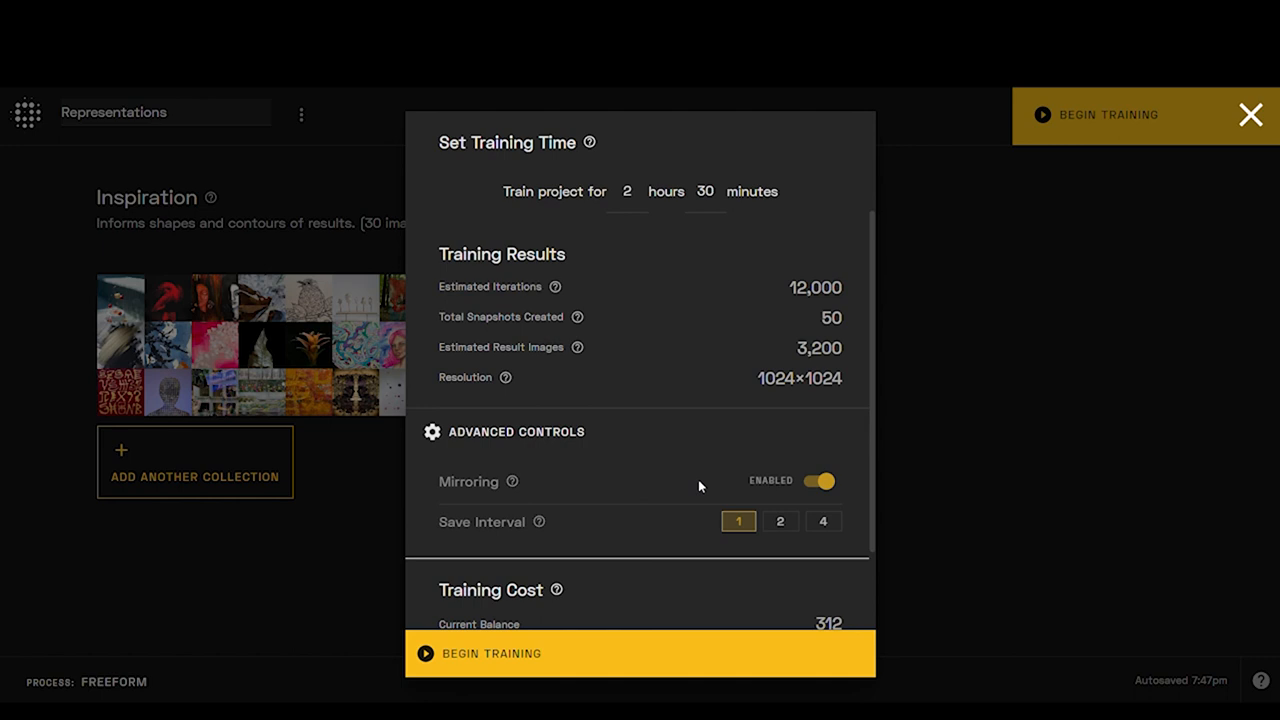
pyautogui.moveTo(538, 522)
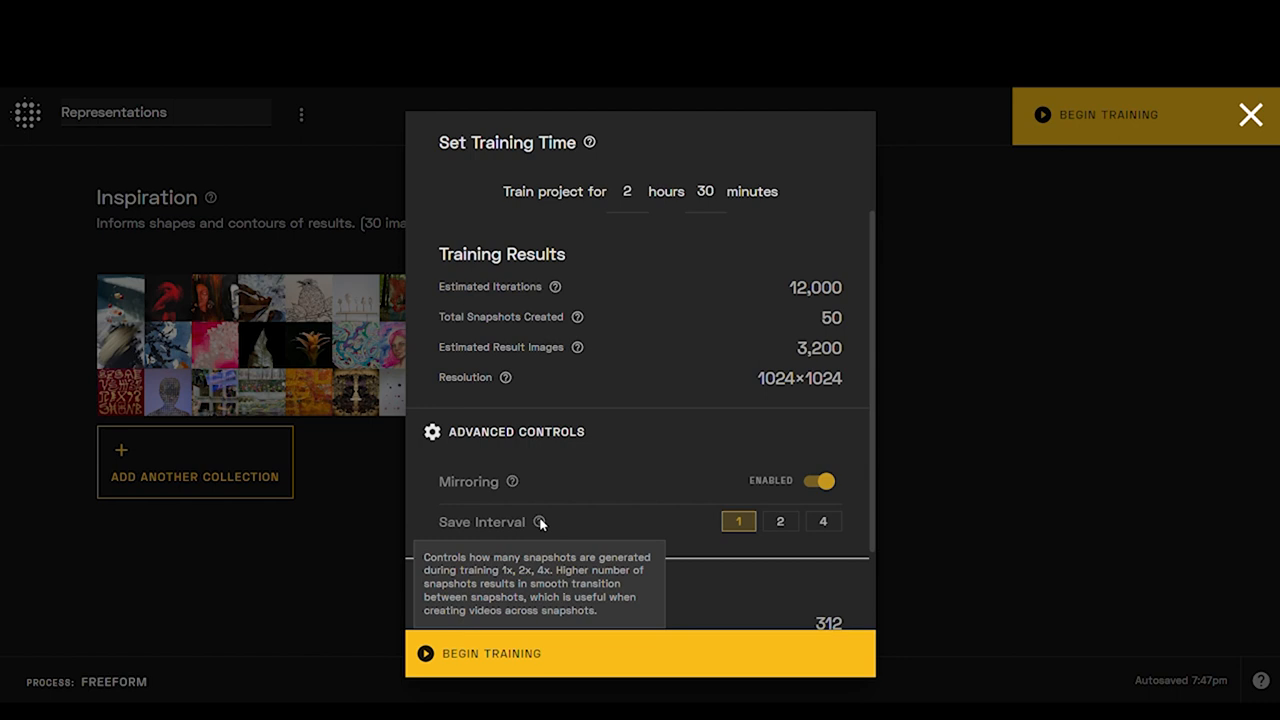
# Step: Set Save Interval to 4x, giving 200 snapshots and 51,200 result images
pyautogui.click(822, 521)
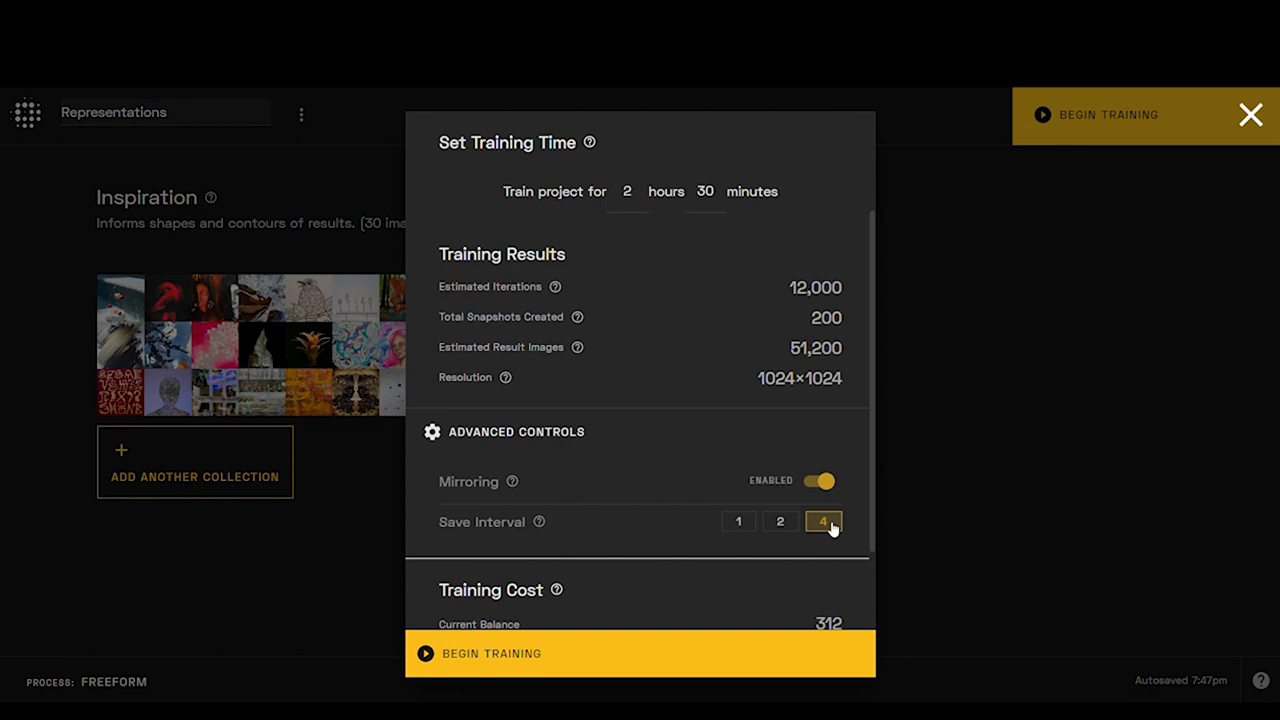
pyautogui.scroll(-3)
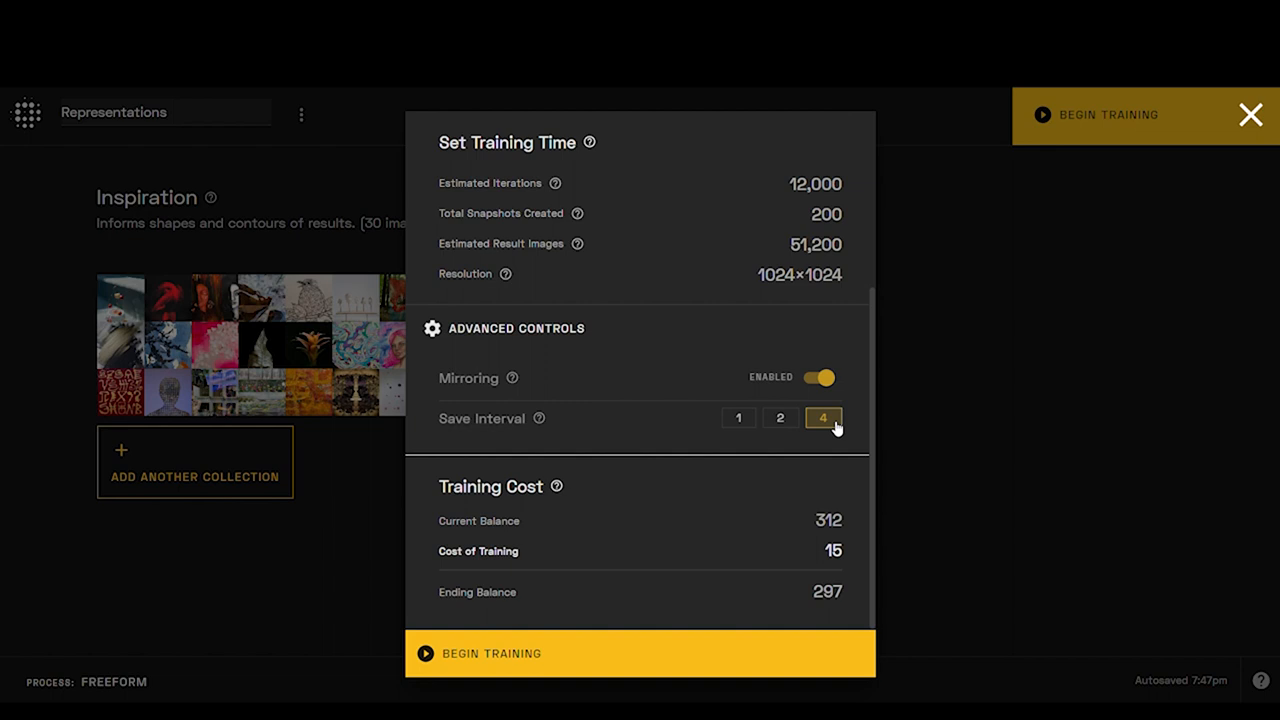
pyautogui.moveTo(870, 348)
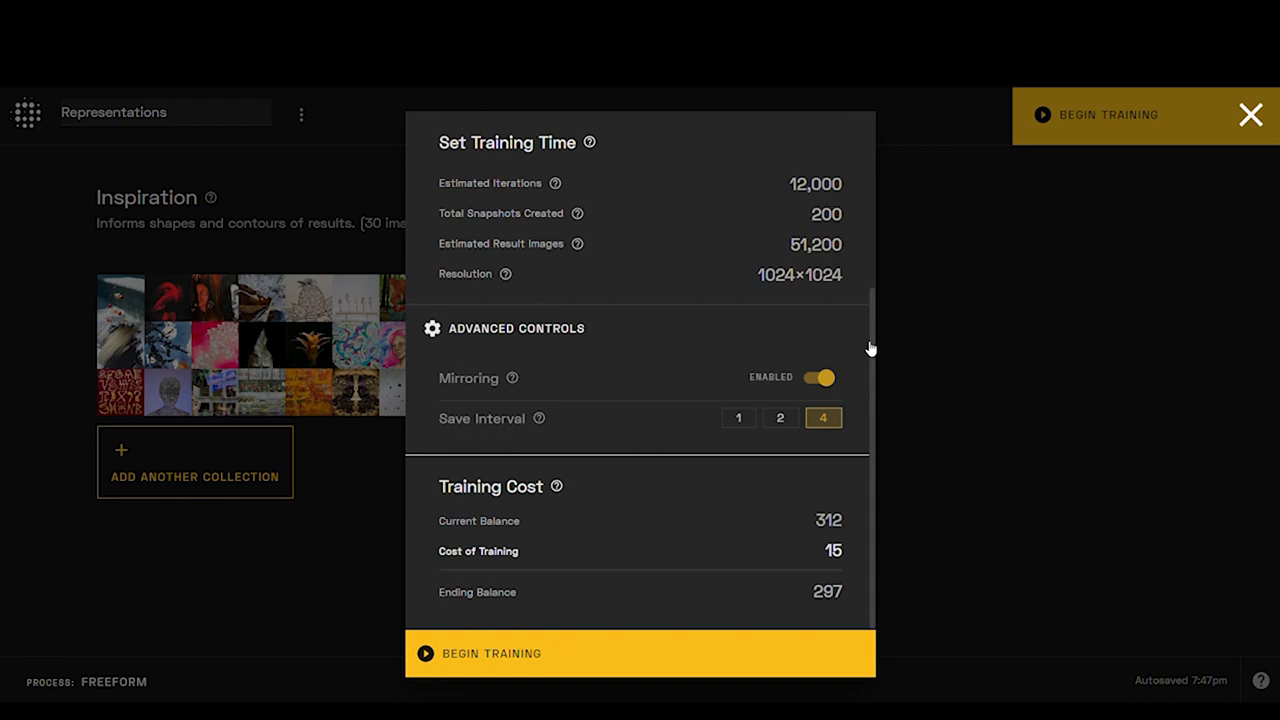